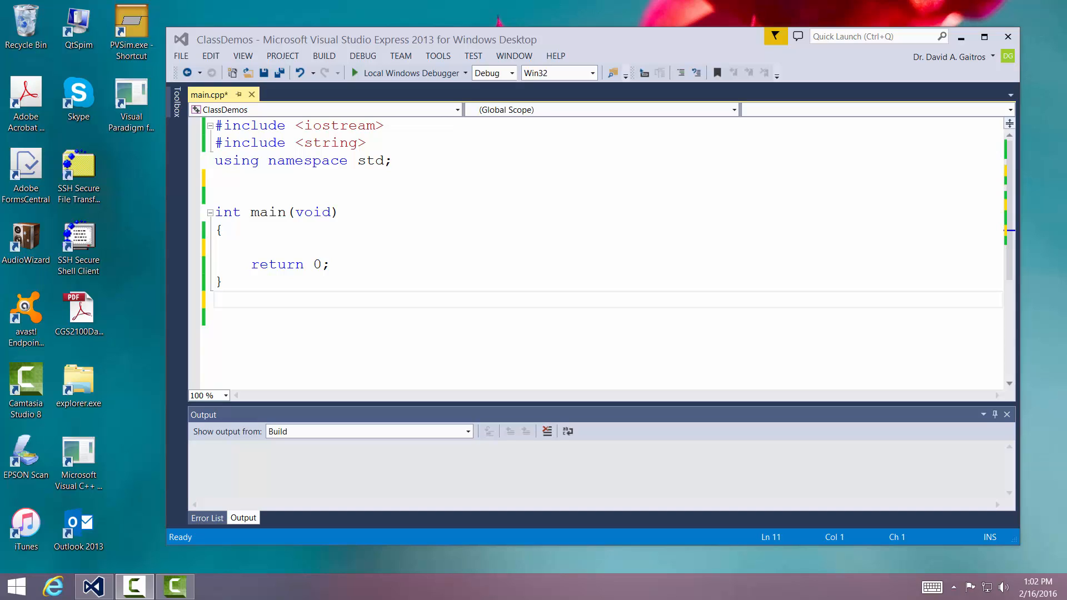
mouse_move(256, 235)
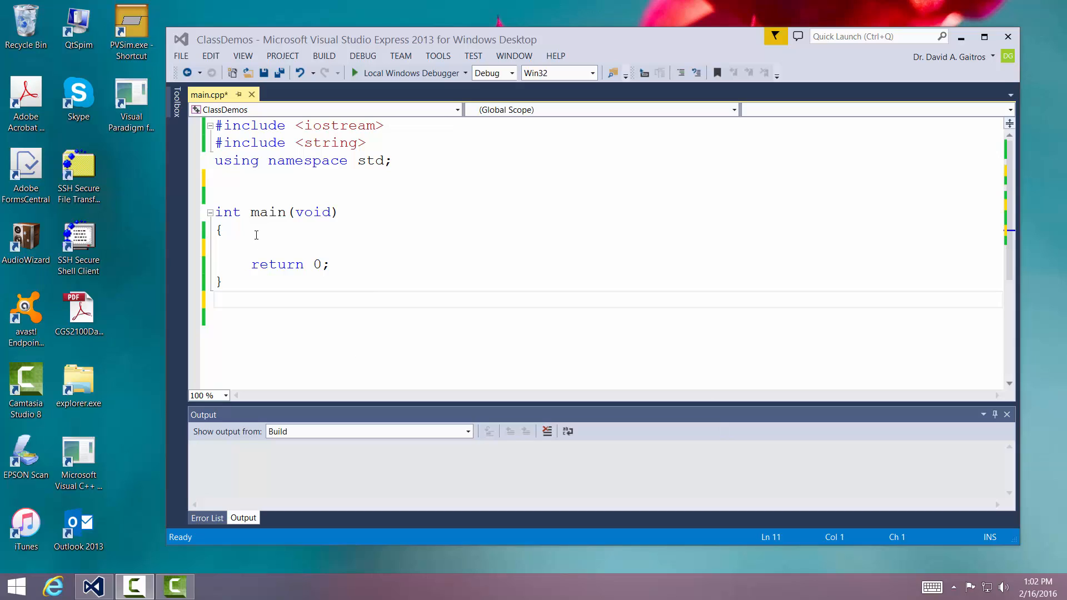
- Declare string myname = "David A. Gaitros"; inside main's body
left_click(268, 229)
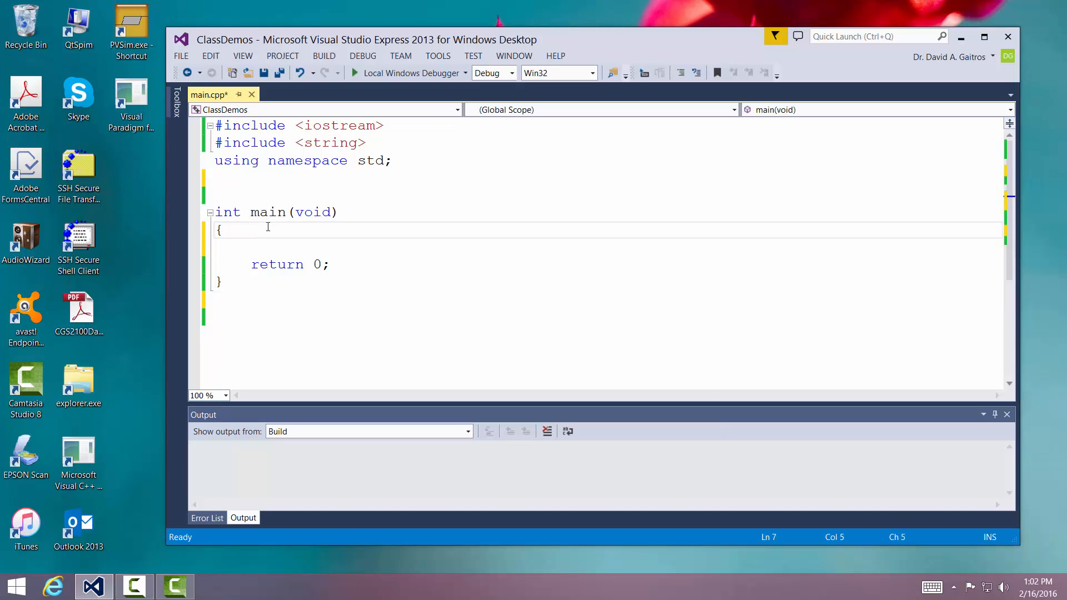
key("insert")
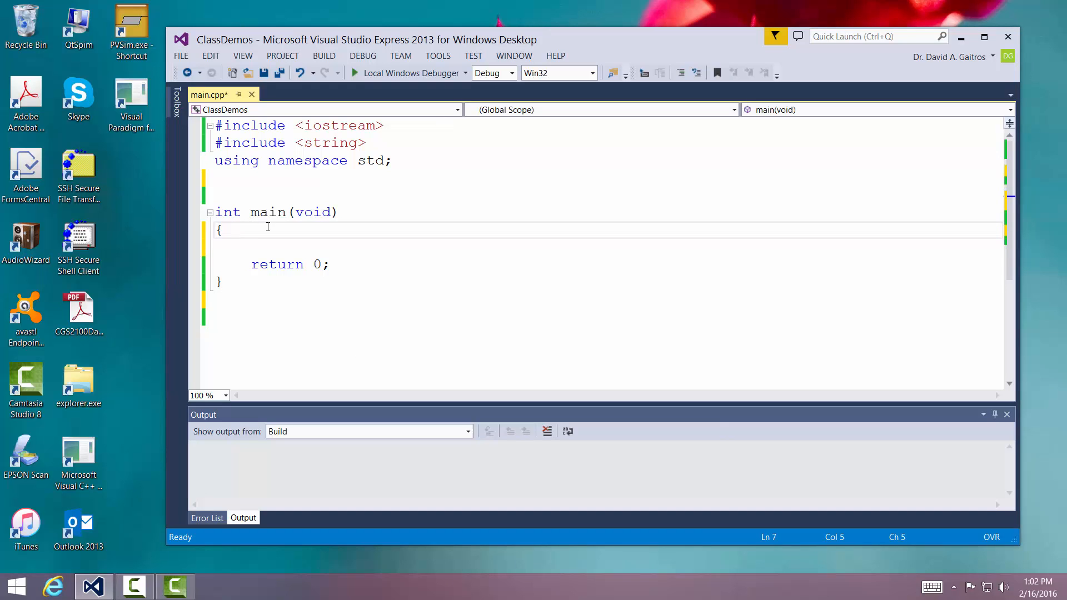
type("st")
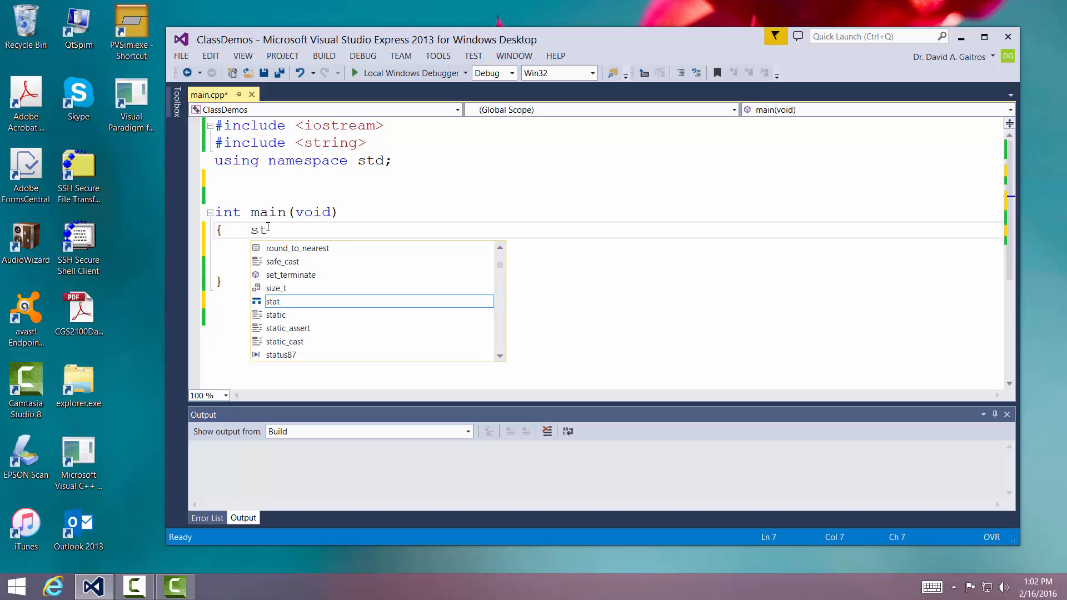
type("ring m")
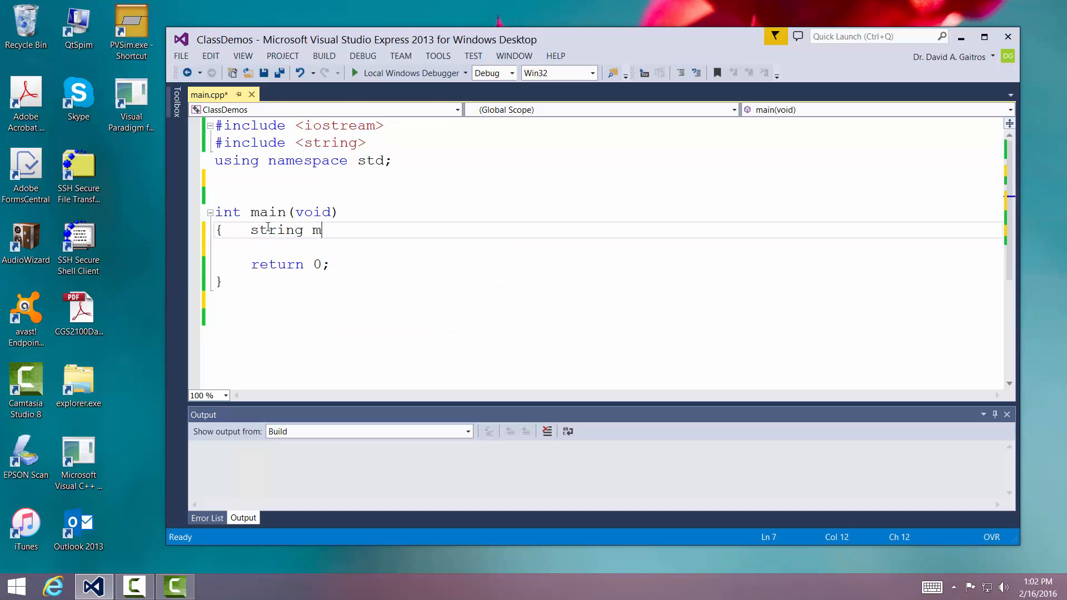
type("yname =")
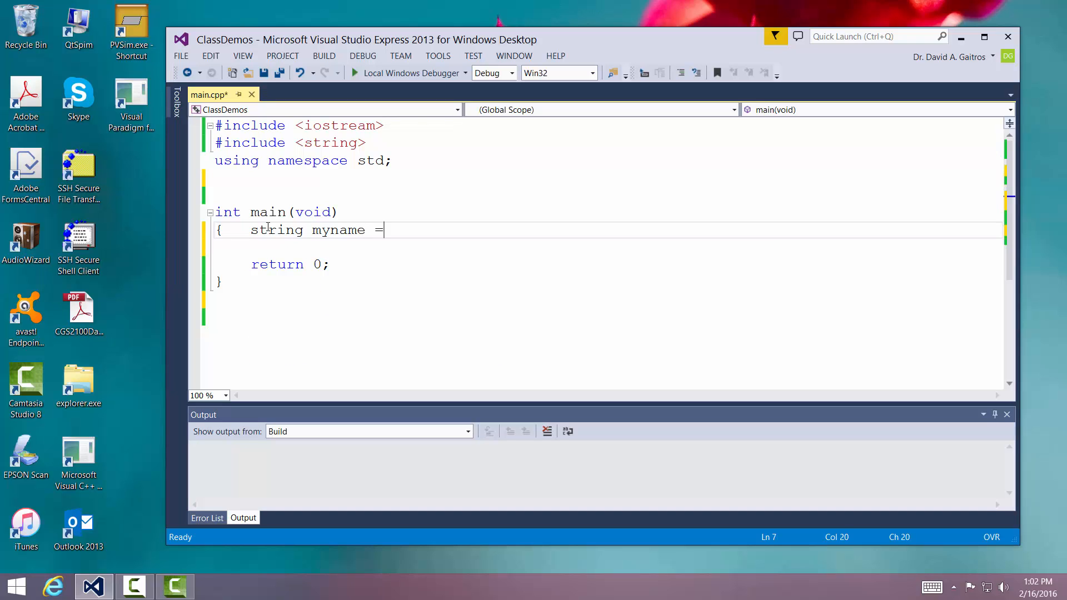
type("\"David")
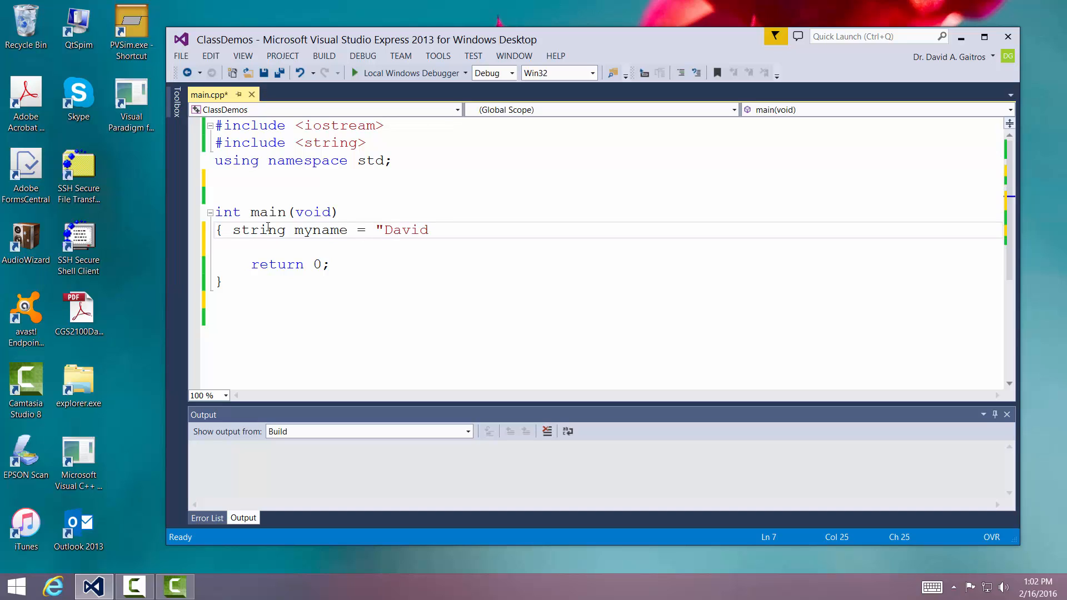
type("A. Gaitros")
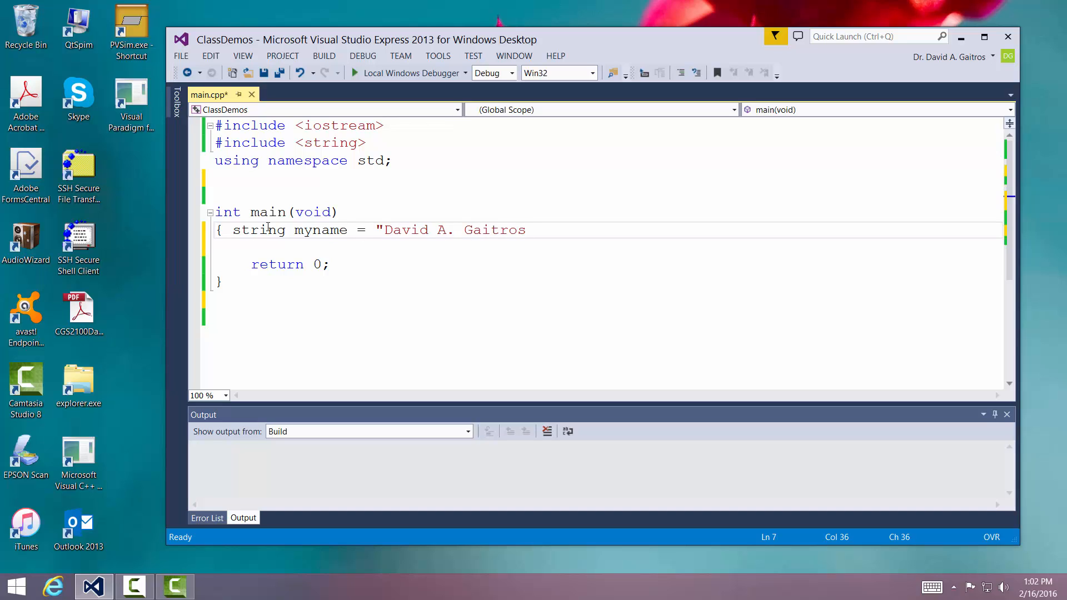
type("\";")
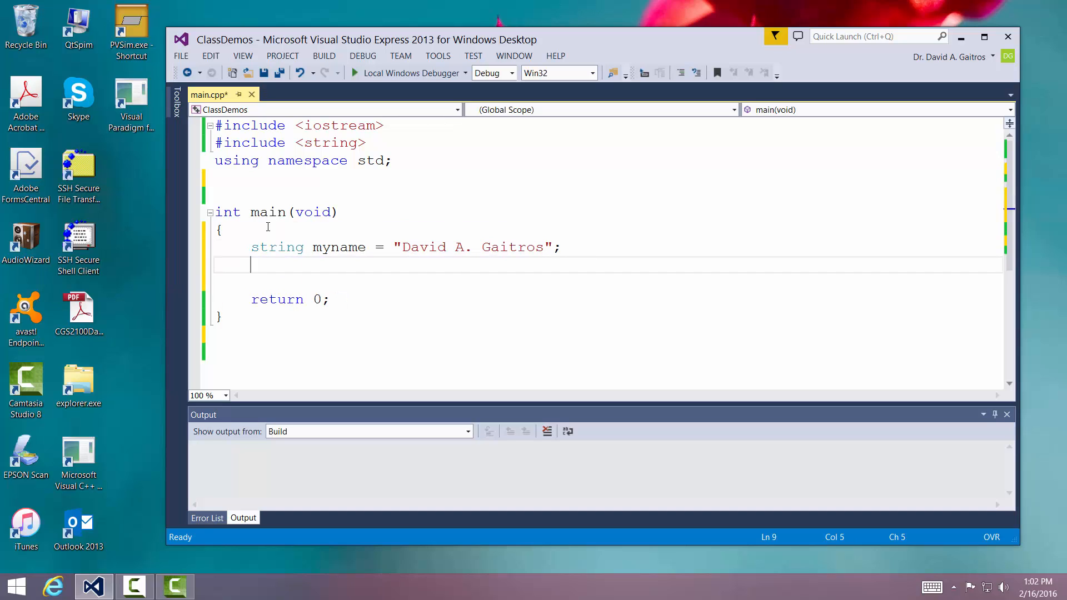
- Declare char name[21] = "David A. Gaitros"; on the next line
type("char nam")
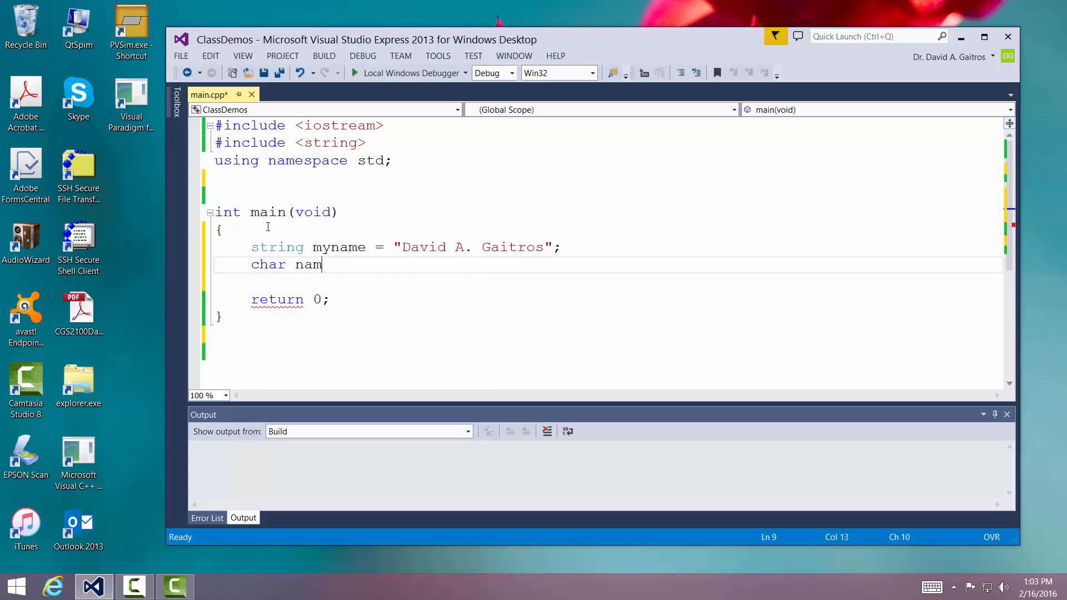
type("e")
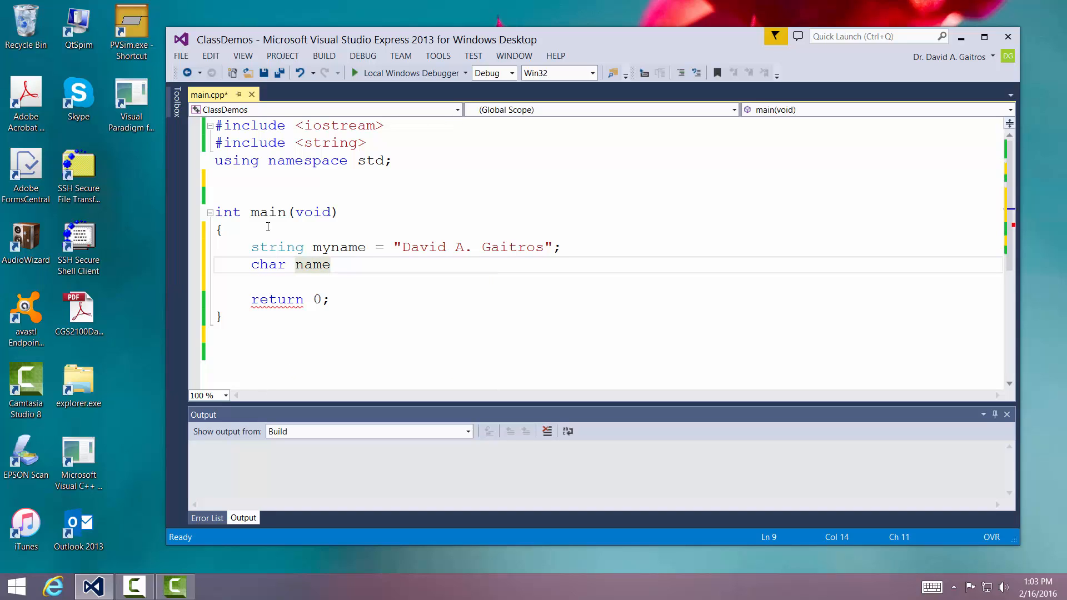
type("[21]")
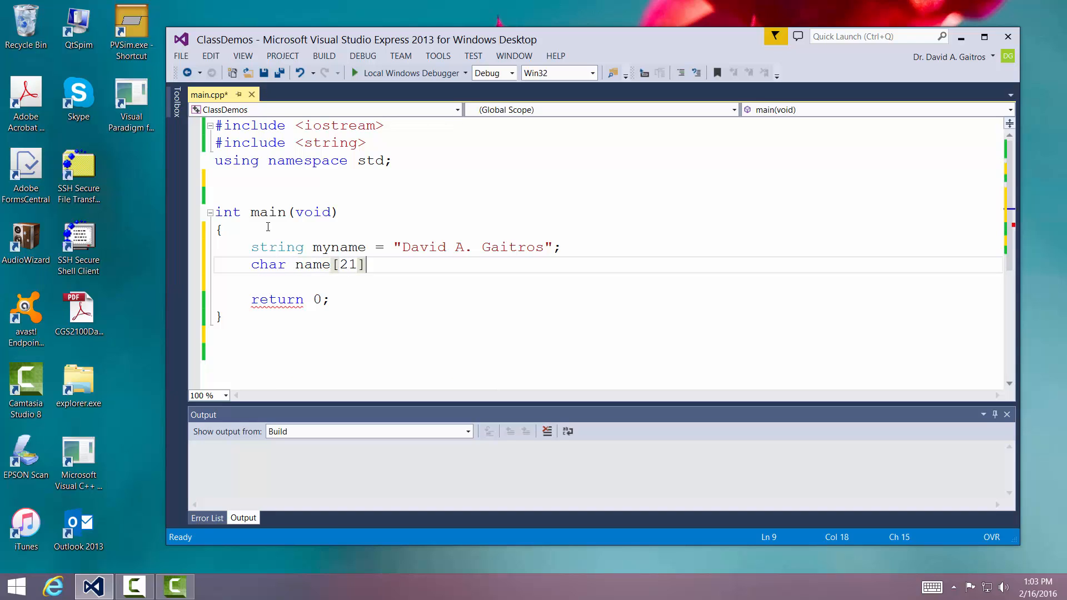
type("= \"")
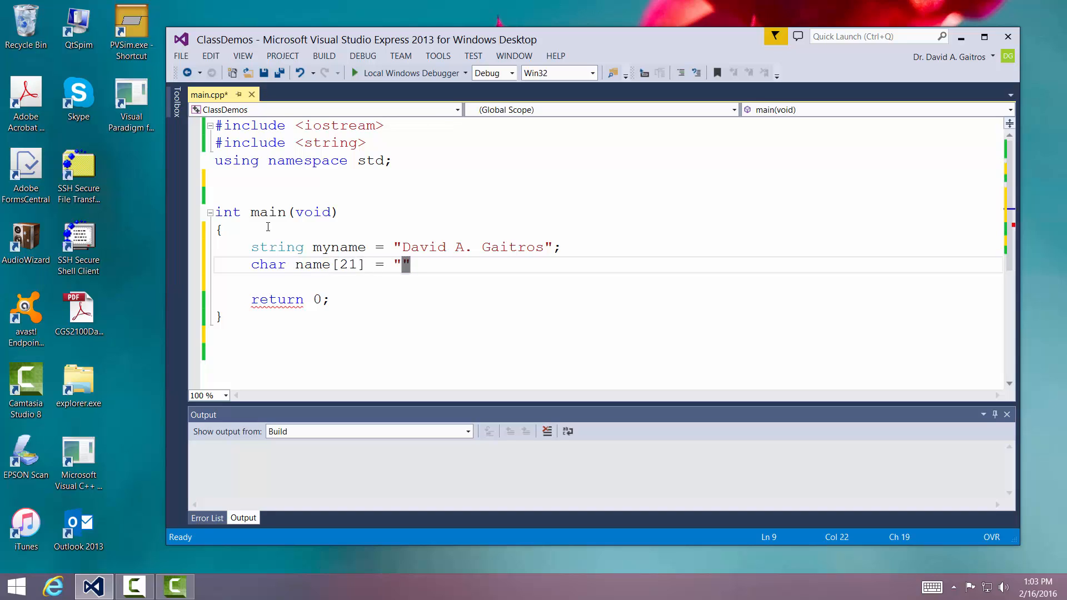
type("David A")
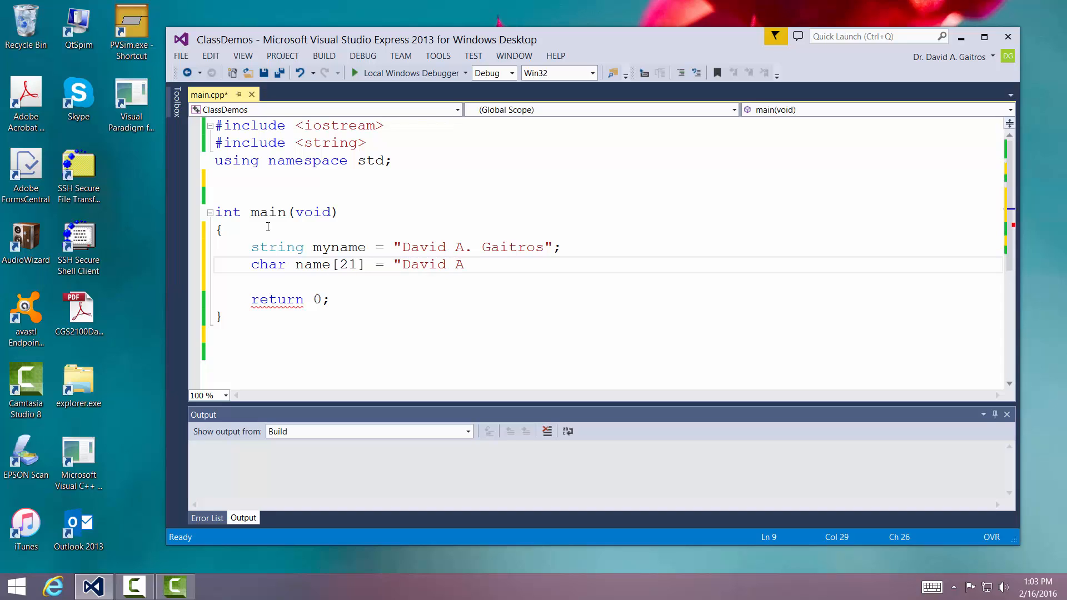
type(". Gaitros")
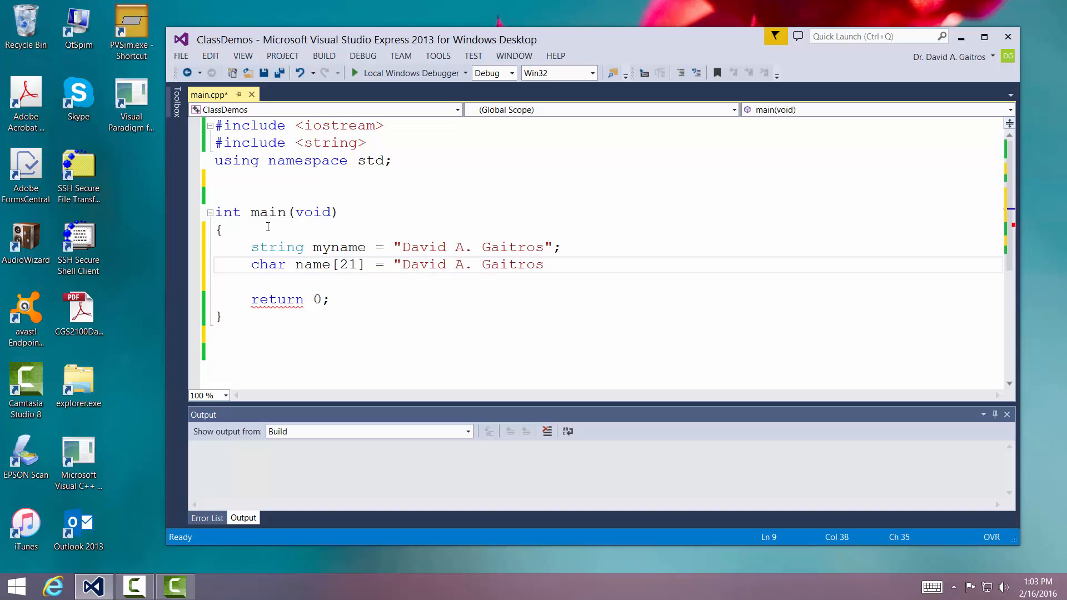
type("\";")
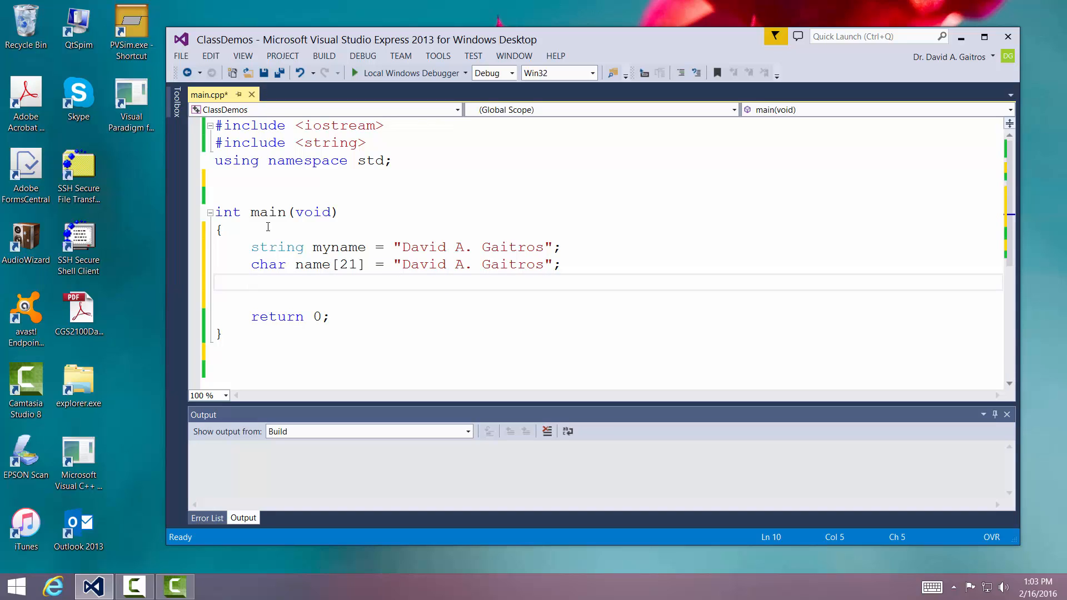
- Write a cout line printing "Length of the whole character array is:" and sizeof(name) with endl
left_click(253, 282)
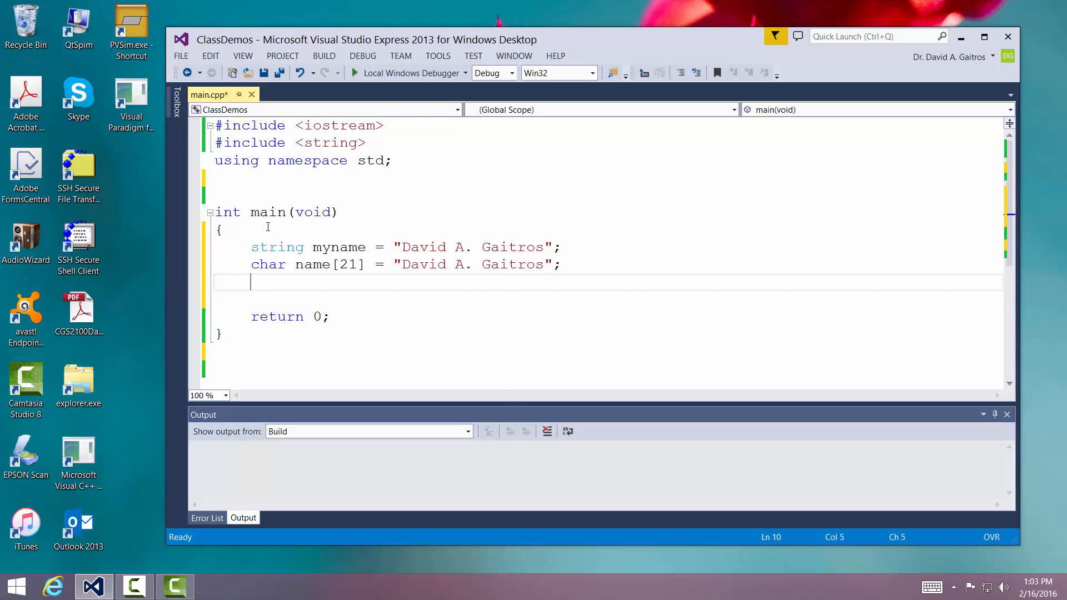
type("cout")
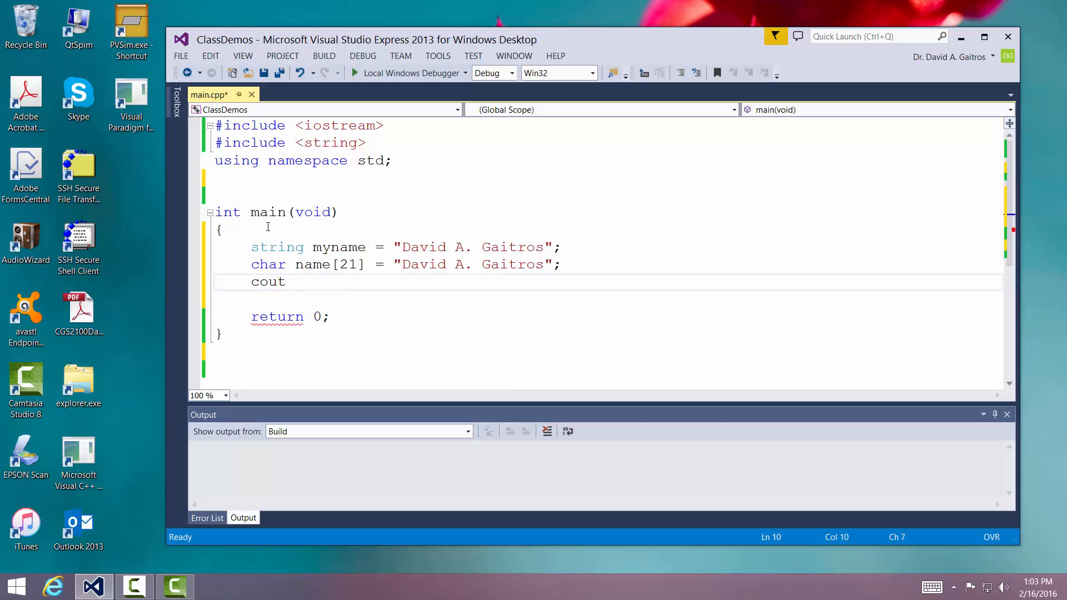
type("<< \"Length of the who")
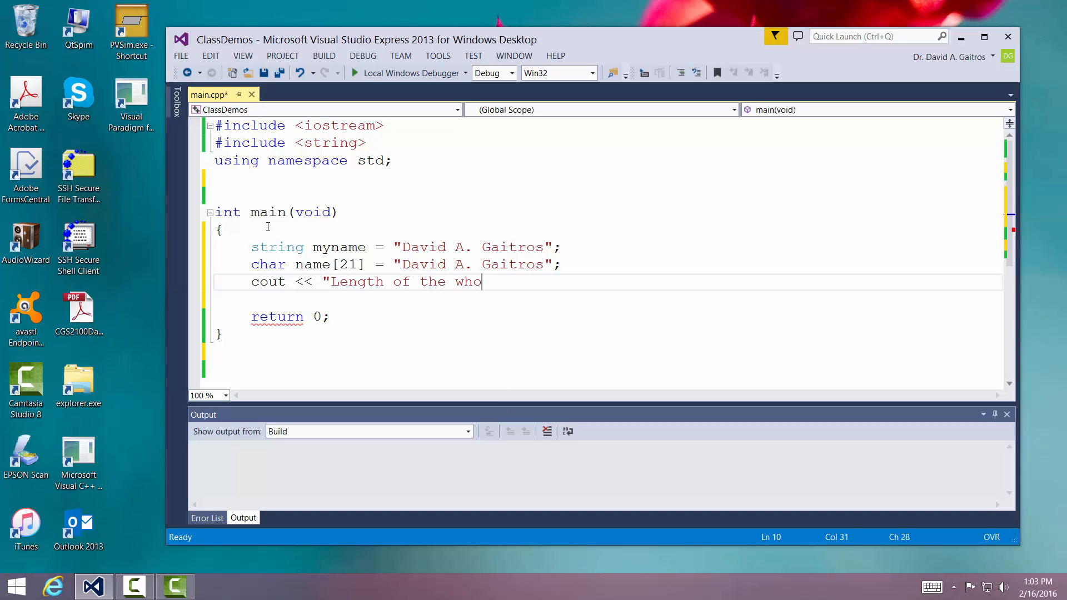
type("le array")
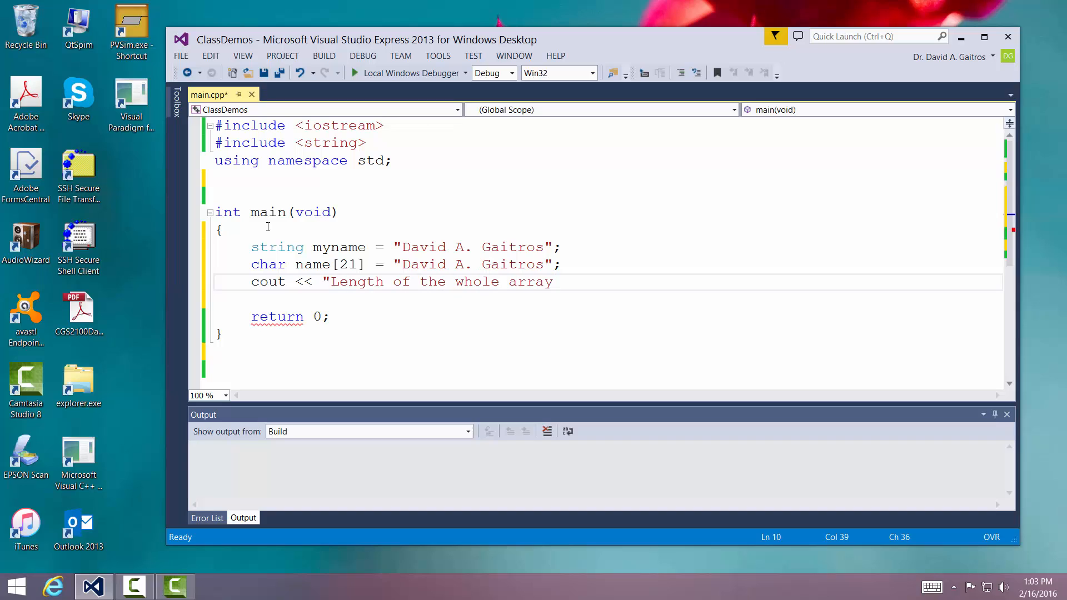
key("BackSpace")
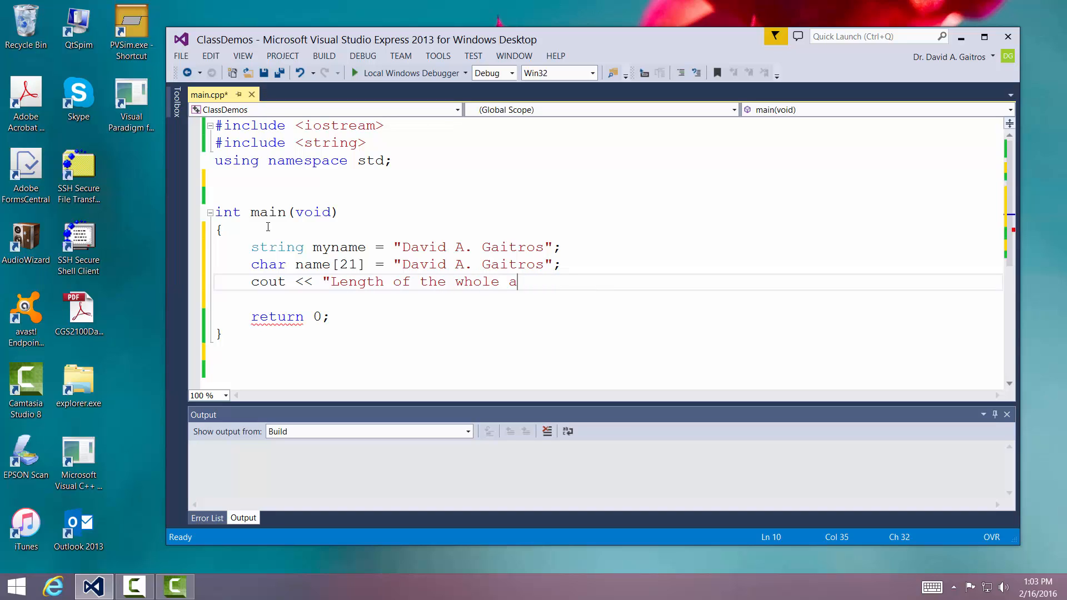
type("character array is")
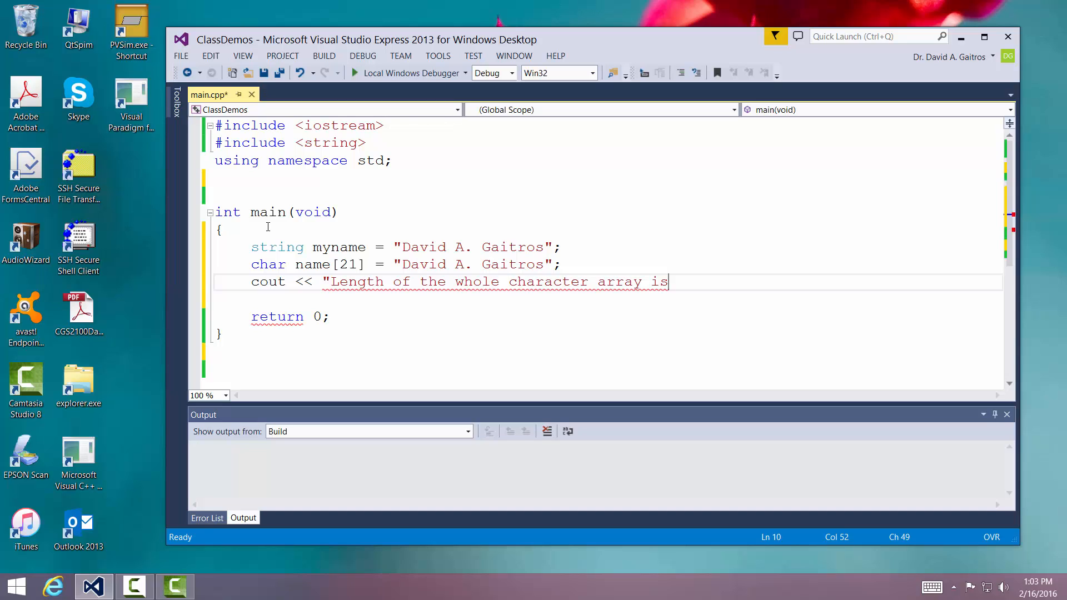
type("\" sizeof(")
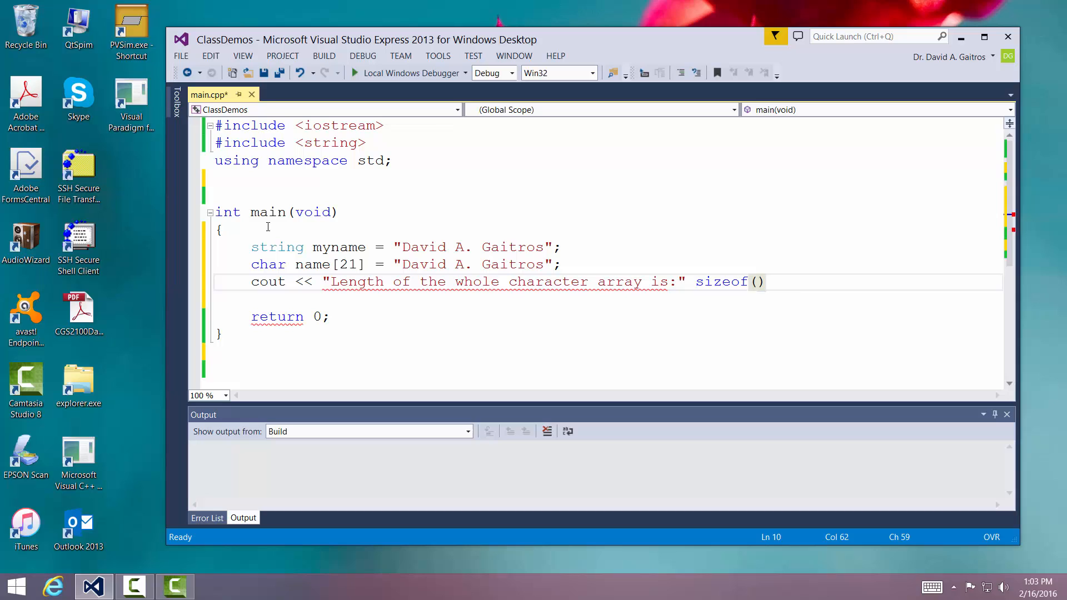
type("name")
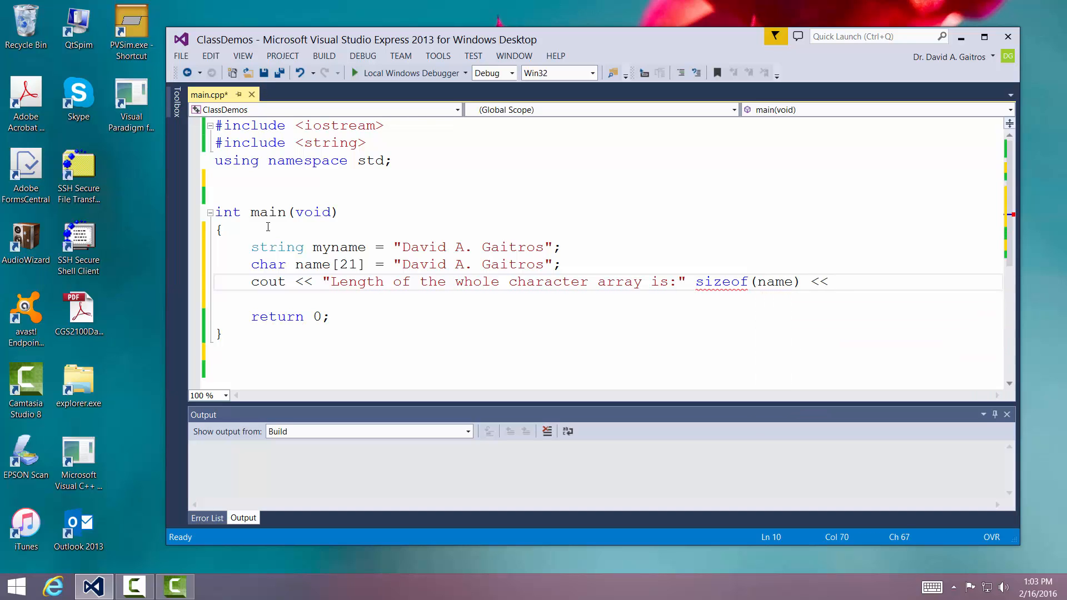
type("end")
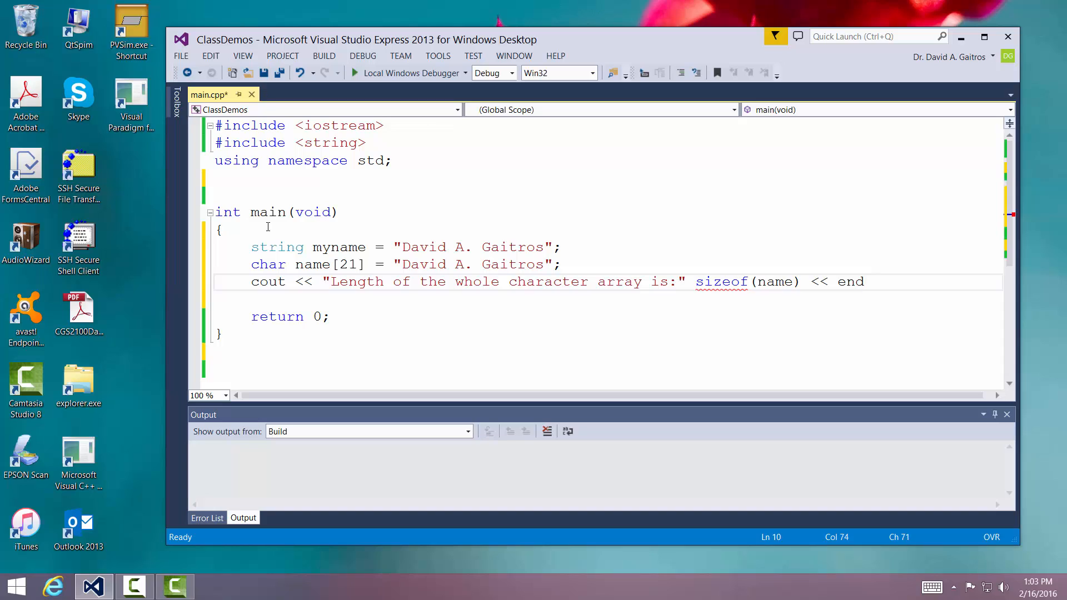
type("l;")
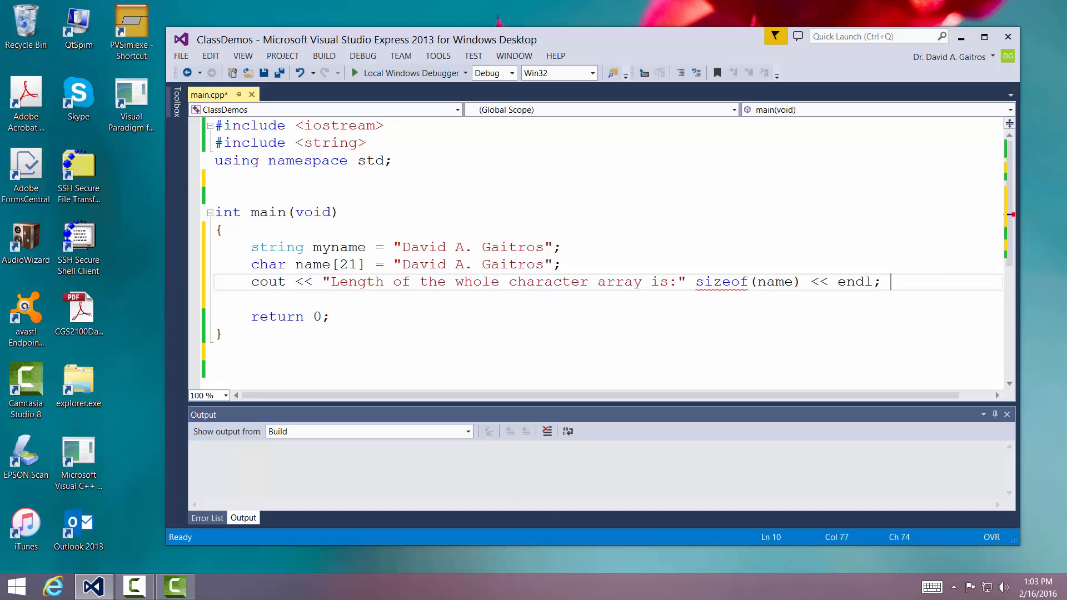
- Insert the missing << before sizeof(name) to clear the 'expected a ;' error
left_click(690, 281)
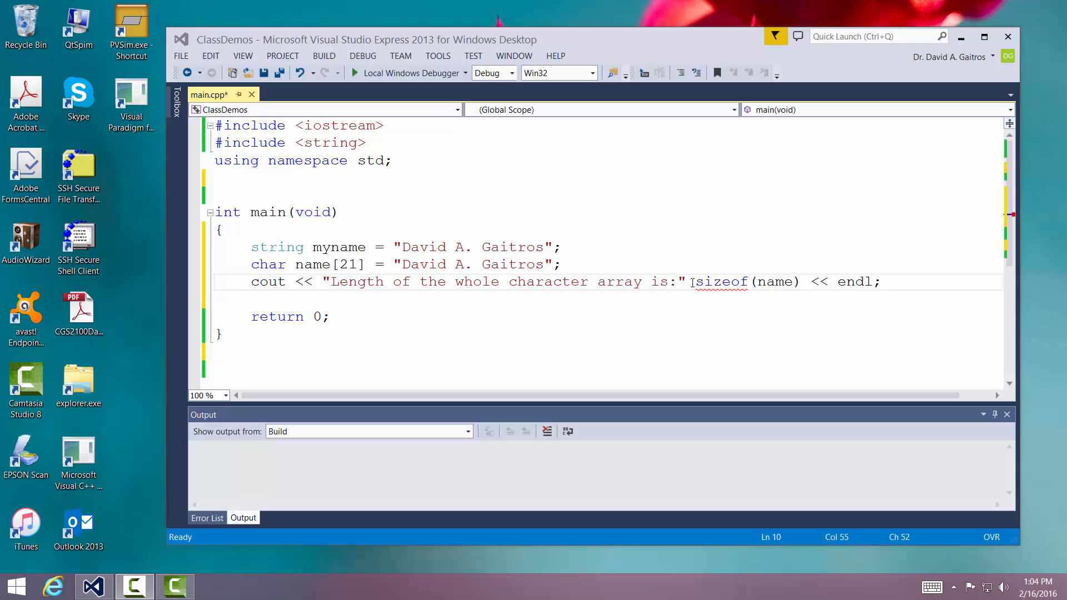
mouse_move(698, 281)
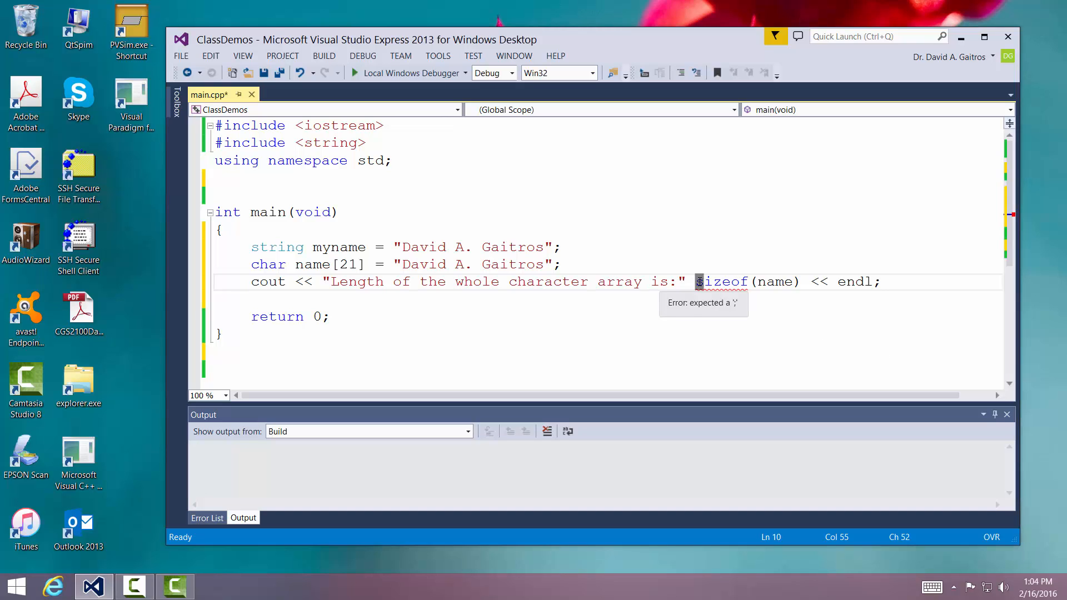
type("<<")
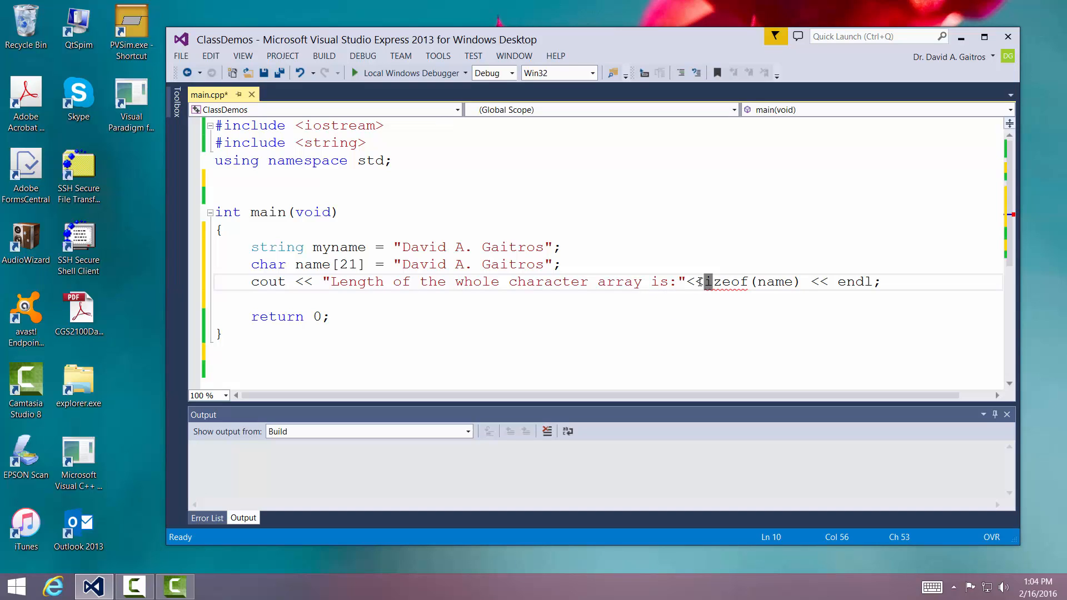
type("0")
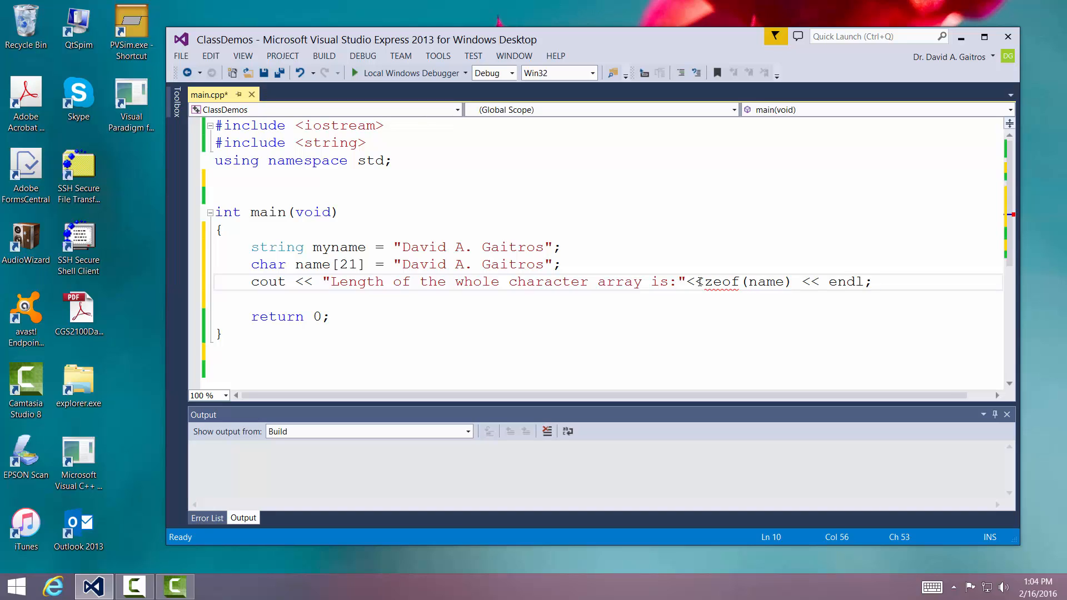
type("si")
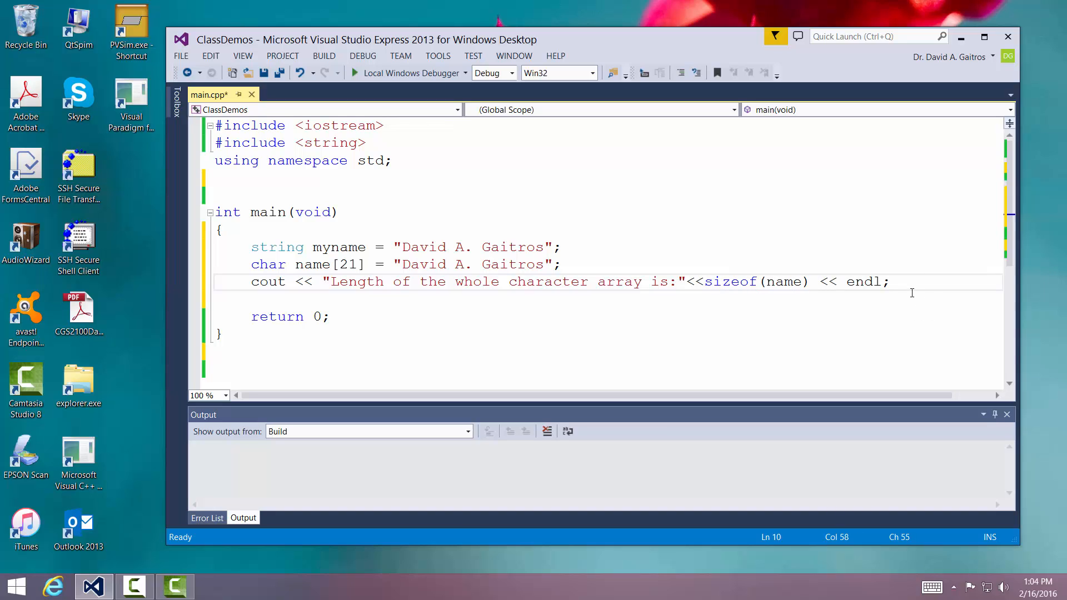
left_click(899, 281)
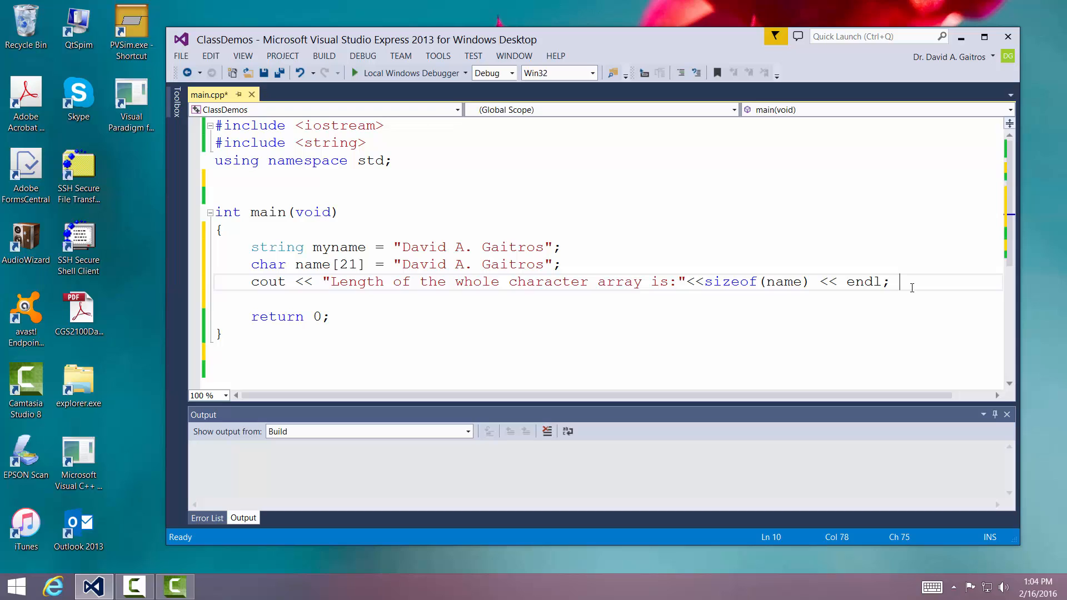
mouse_move(899, 281)
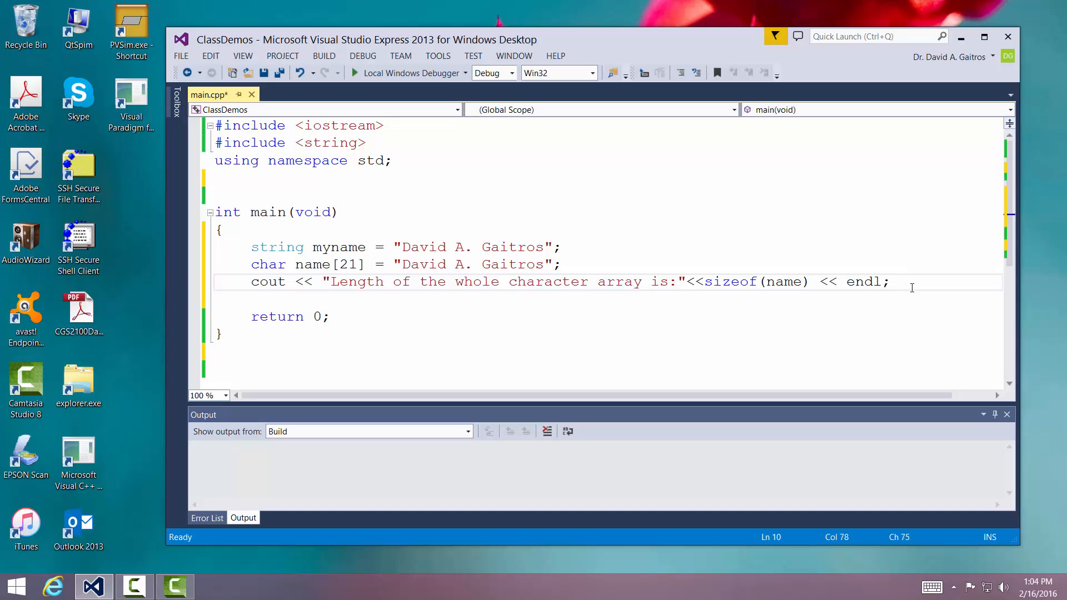
- Start a second cout line with the label "Length of thing stored in char array is: "
type("c")
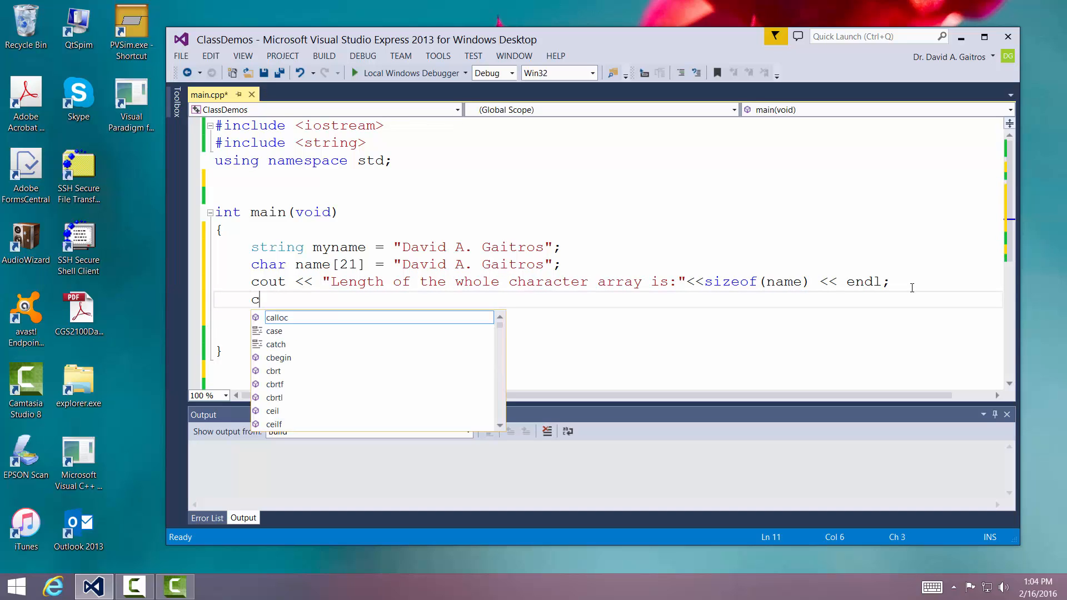
type("out <<")
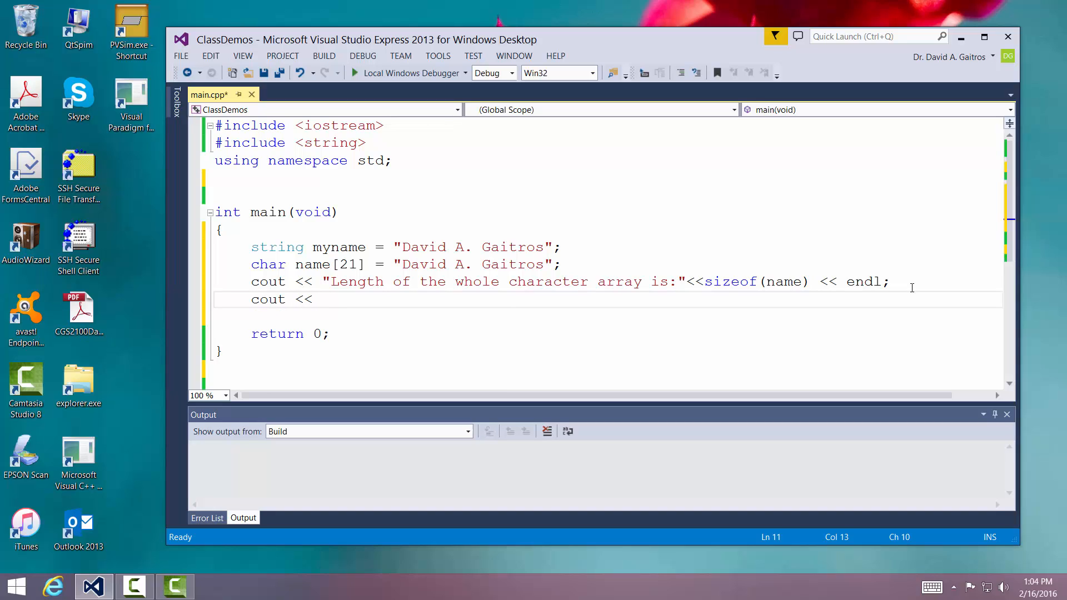
type("\"Le\"")
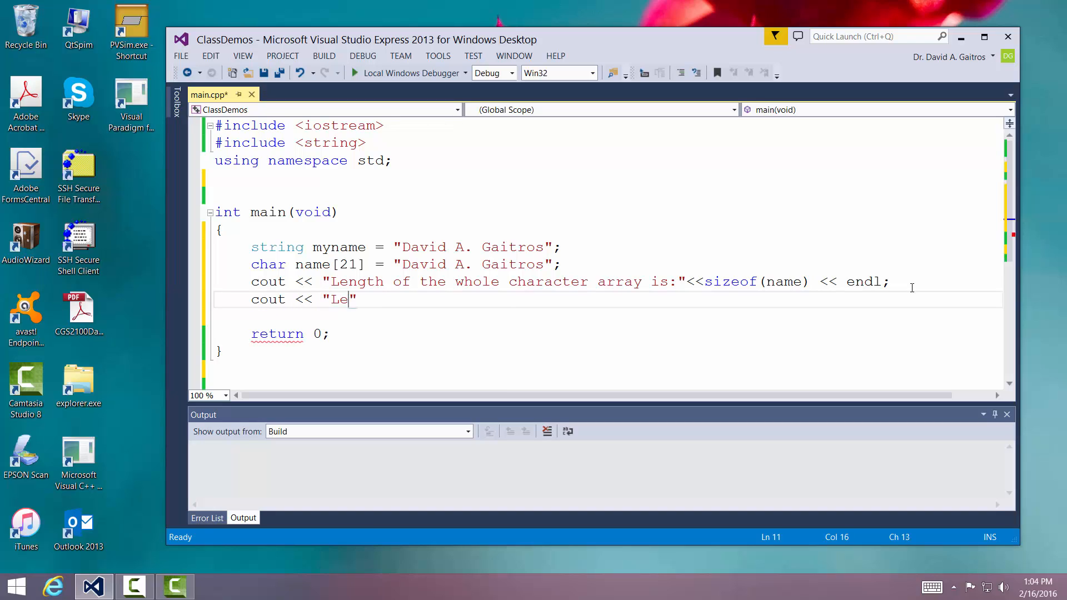
type("ngth")
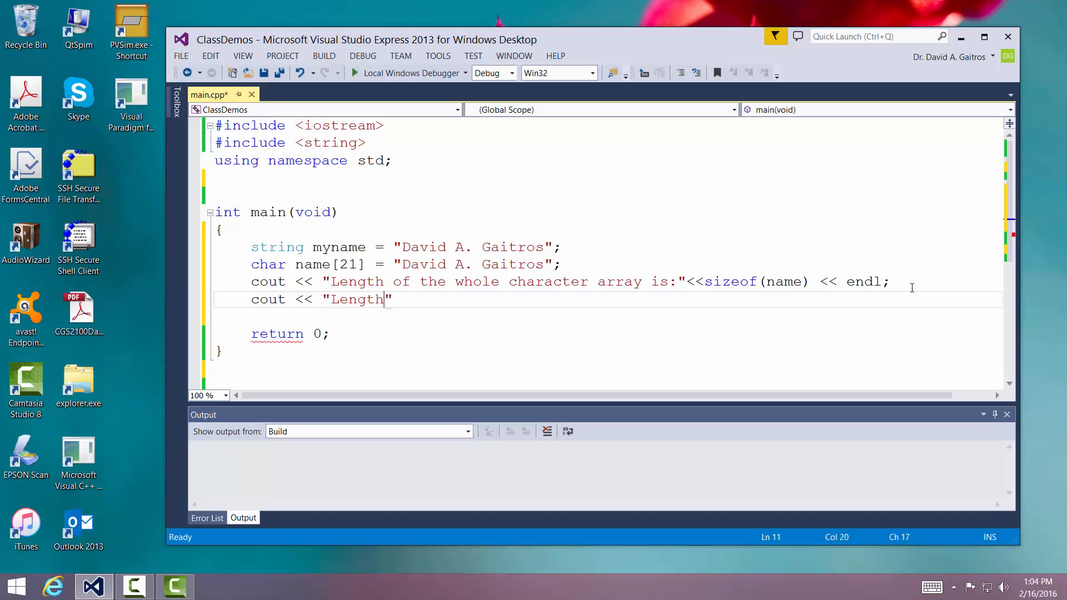
type("of thing st")
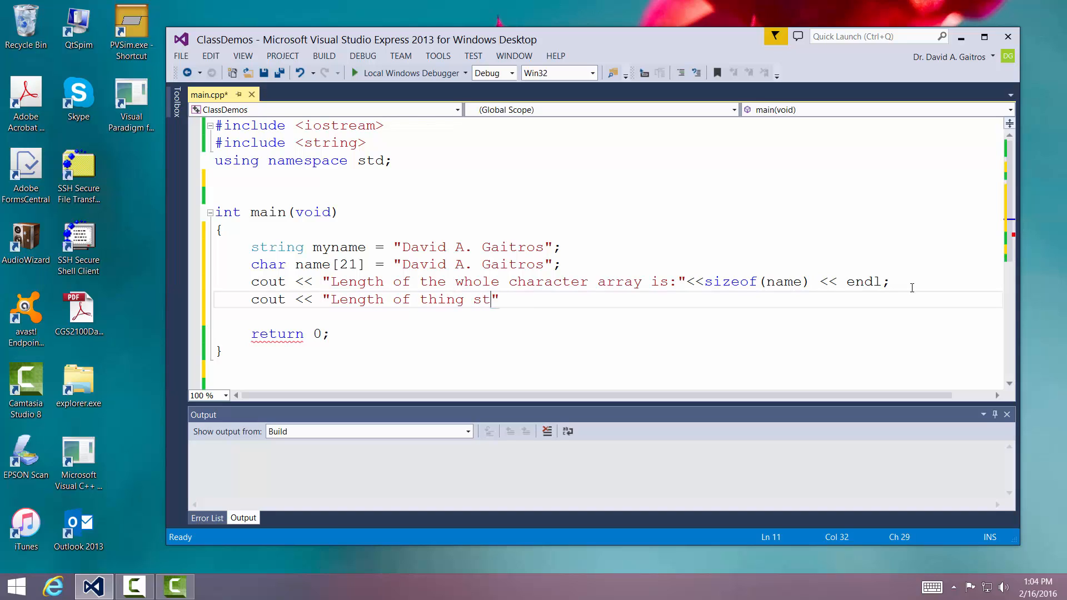
type("ored in cha")
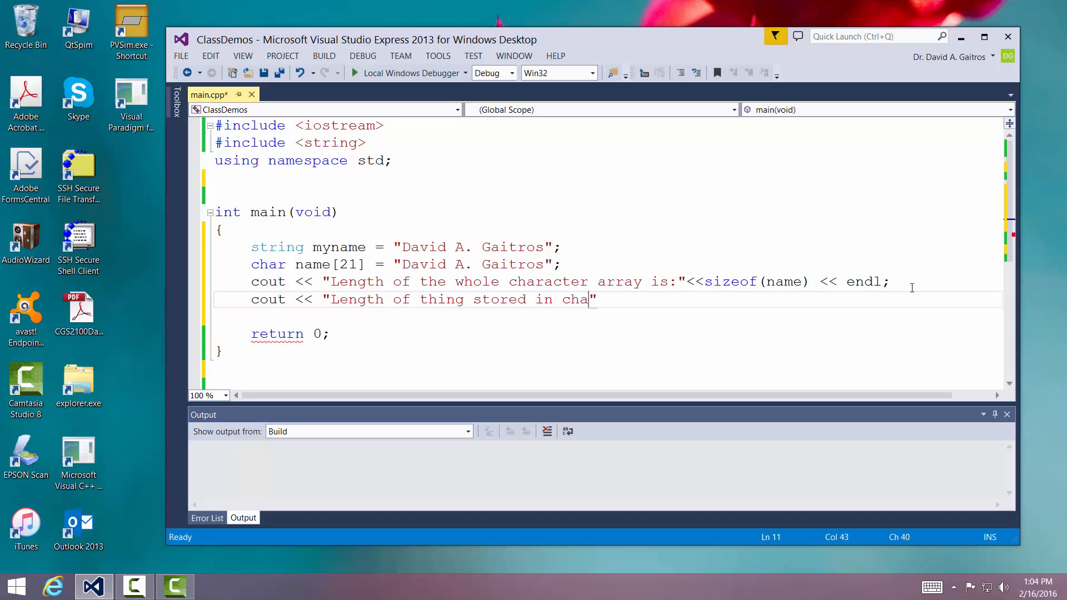
type("r array i")
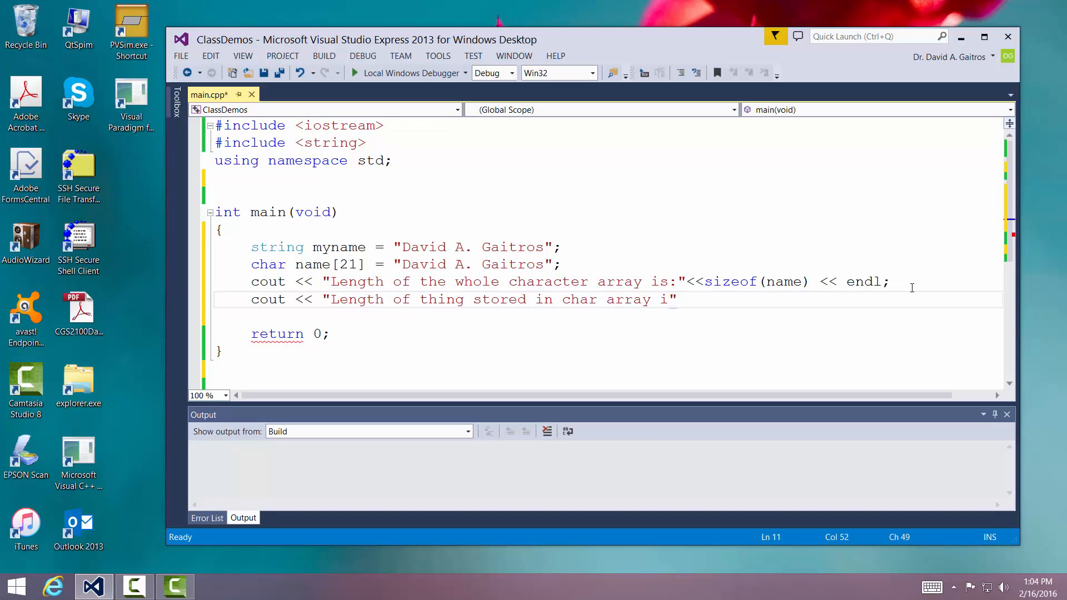
type("s: \"")
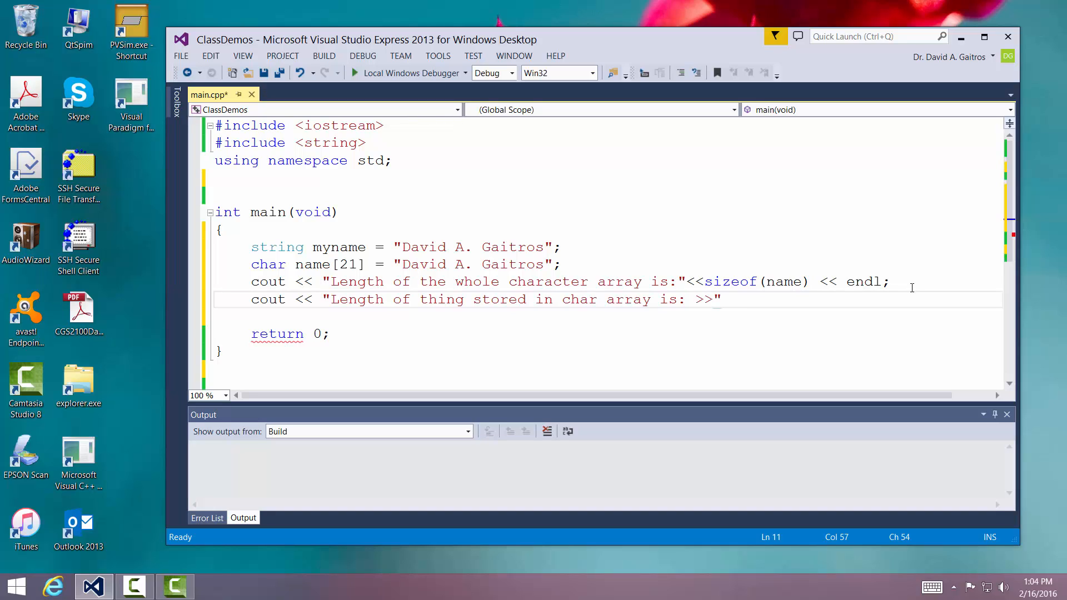
key("BackSpace")
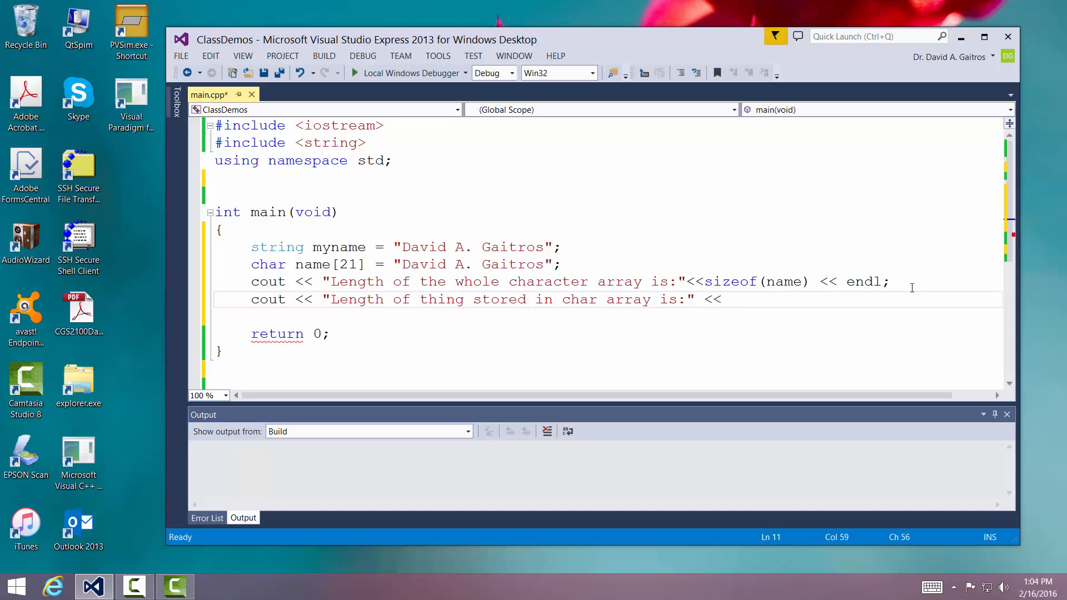
- Append << strlen(name) << to the line, correcting the misspelled strlen
type("strel")
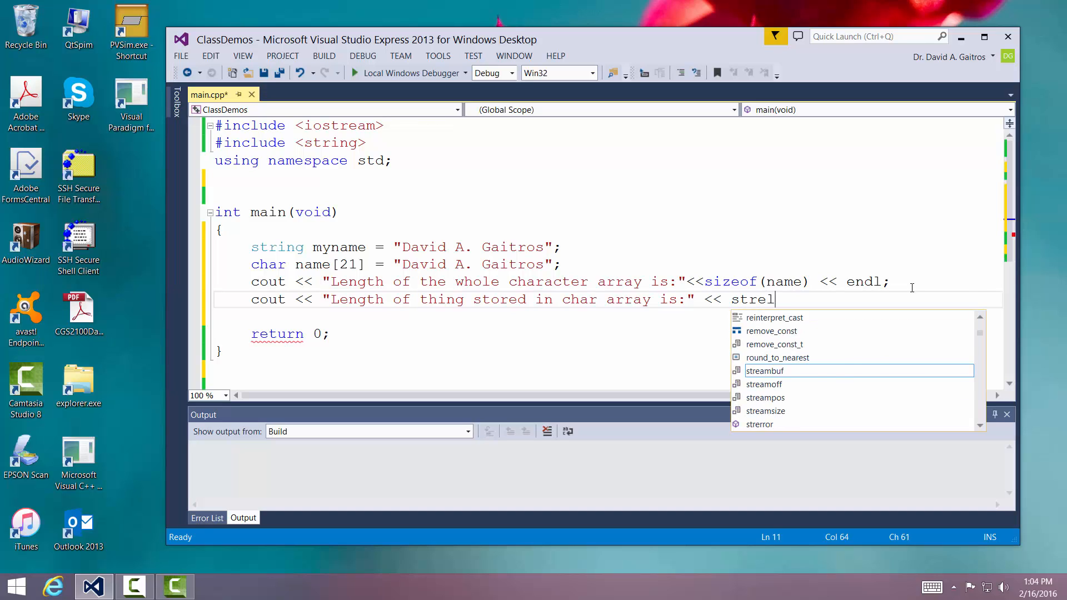
type("en(name")
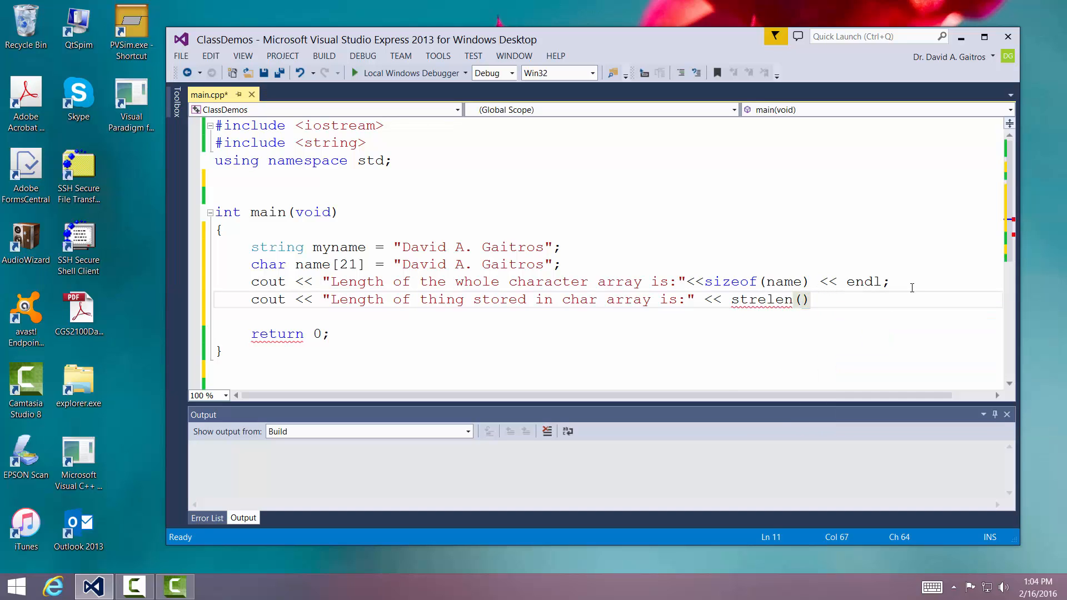
key("BackSpace")
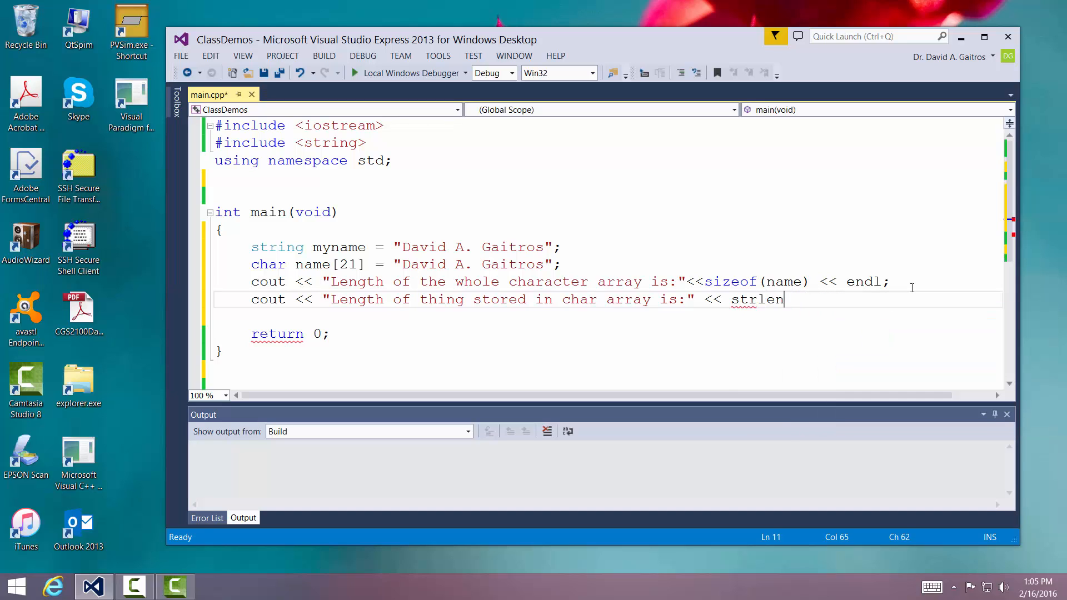
type("(name")
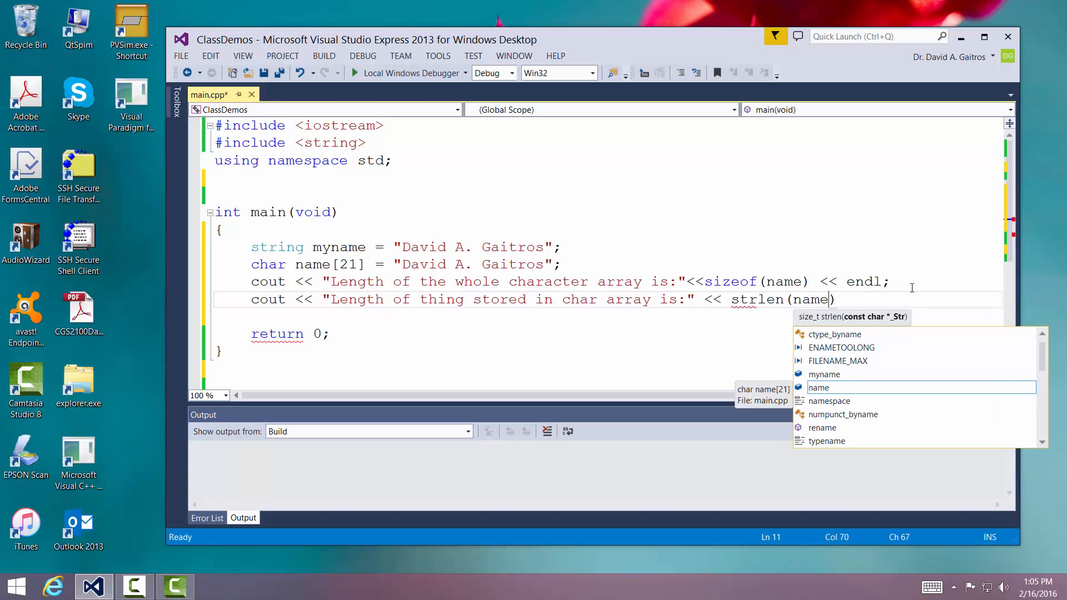
type(")<")
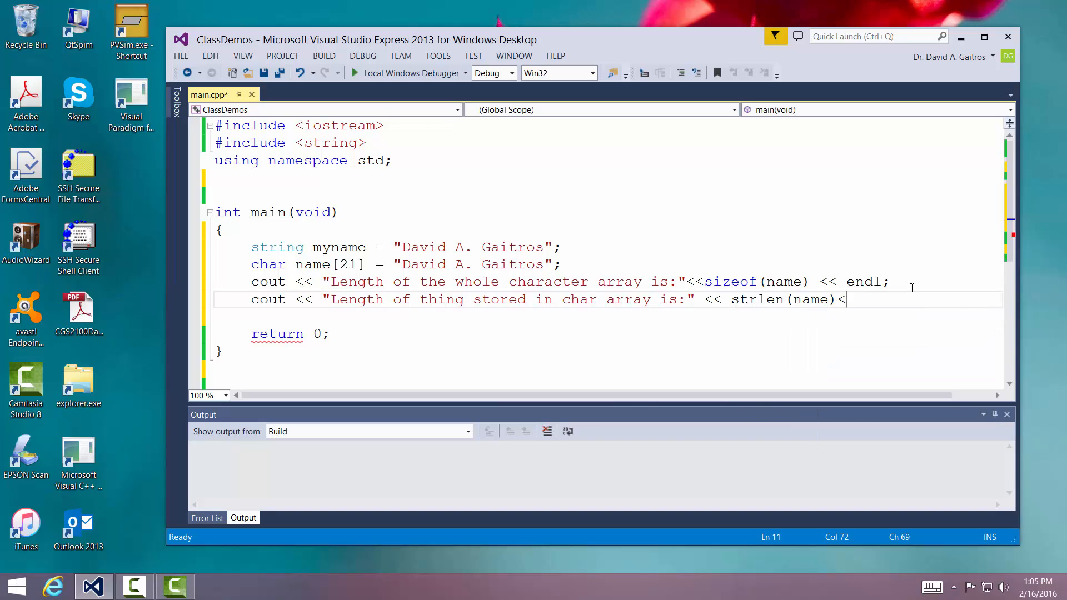
type("<")
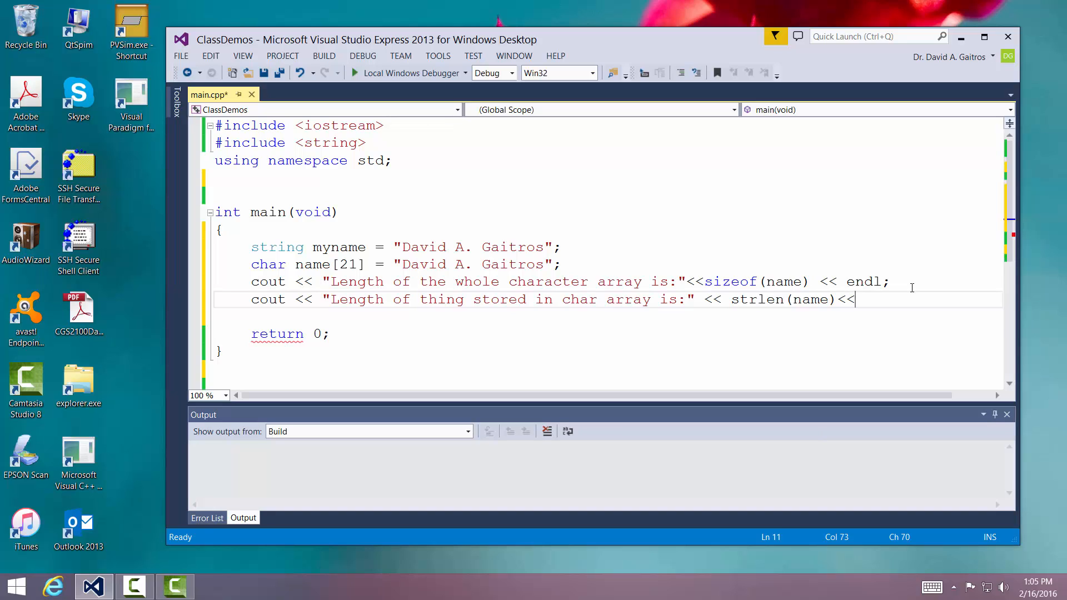
mouse_move(545, 265)
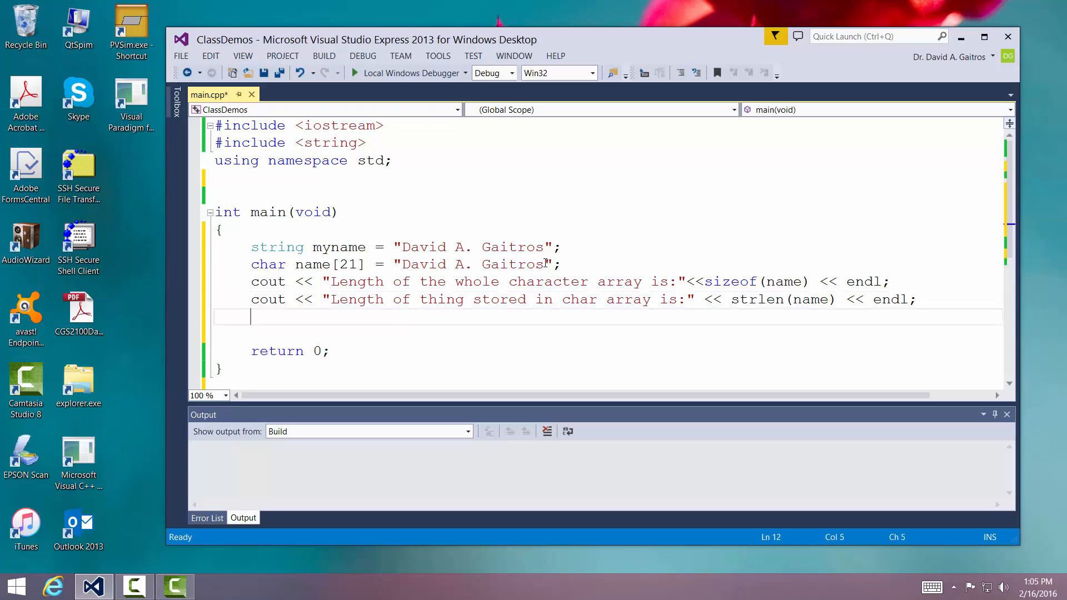
- Start a third cout line with the label "Length of the string array is: "
type("cout <<")
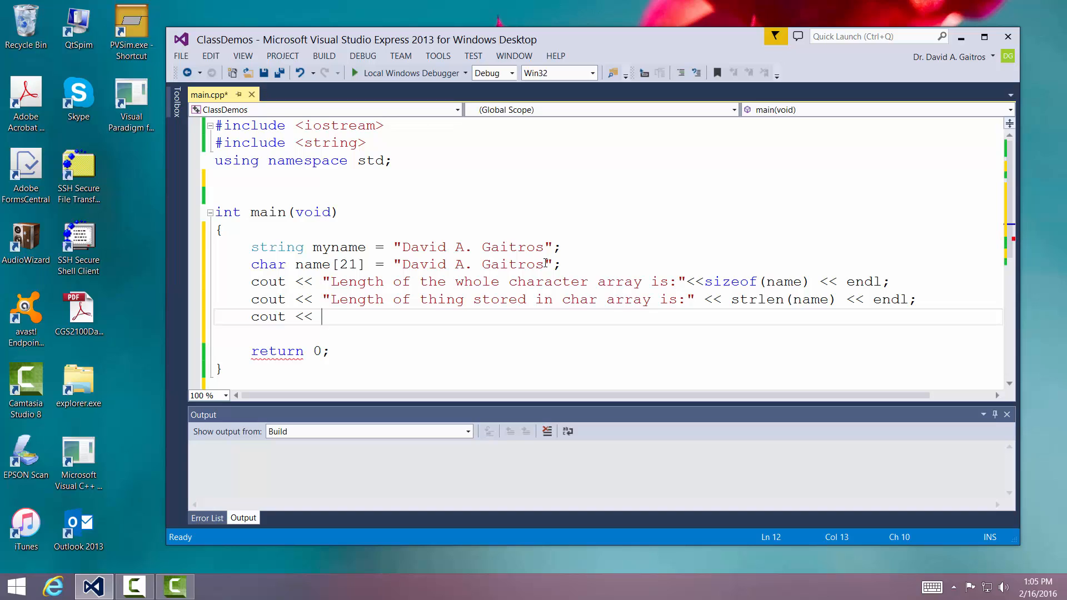
type("\"Leng\"")
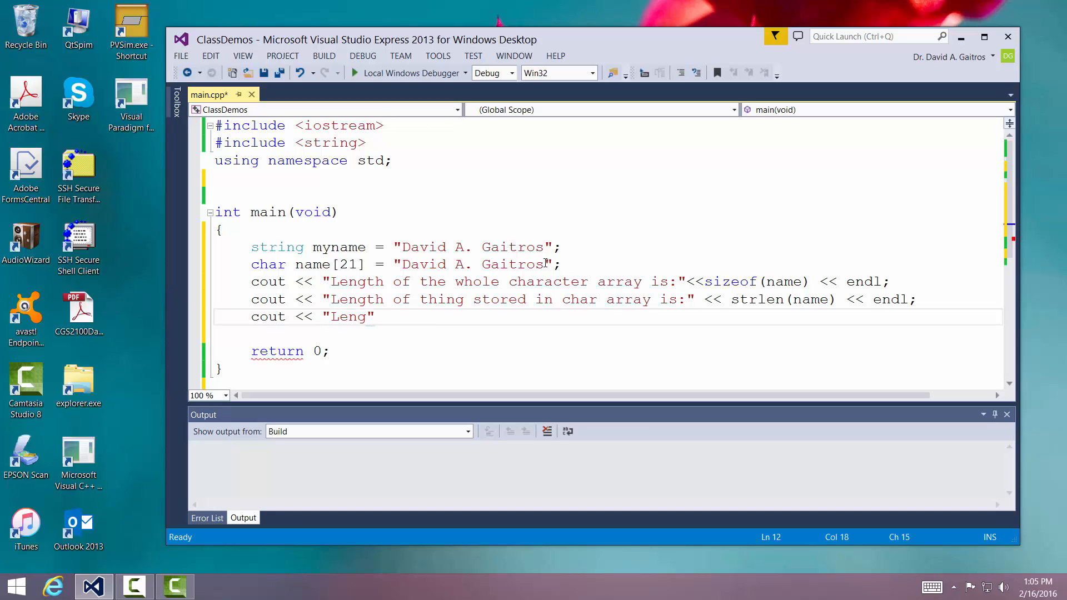
type("th of the")
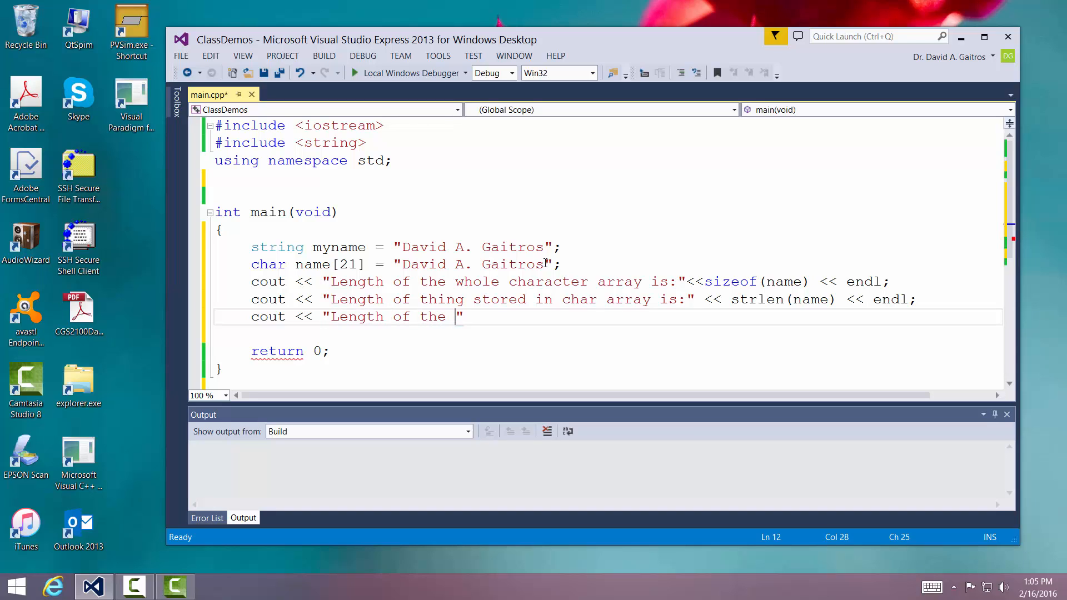
type("STrin")
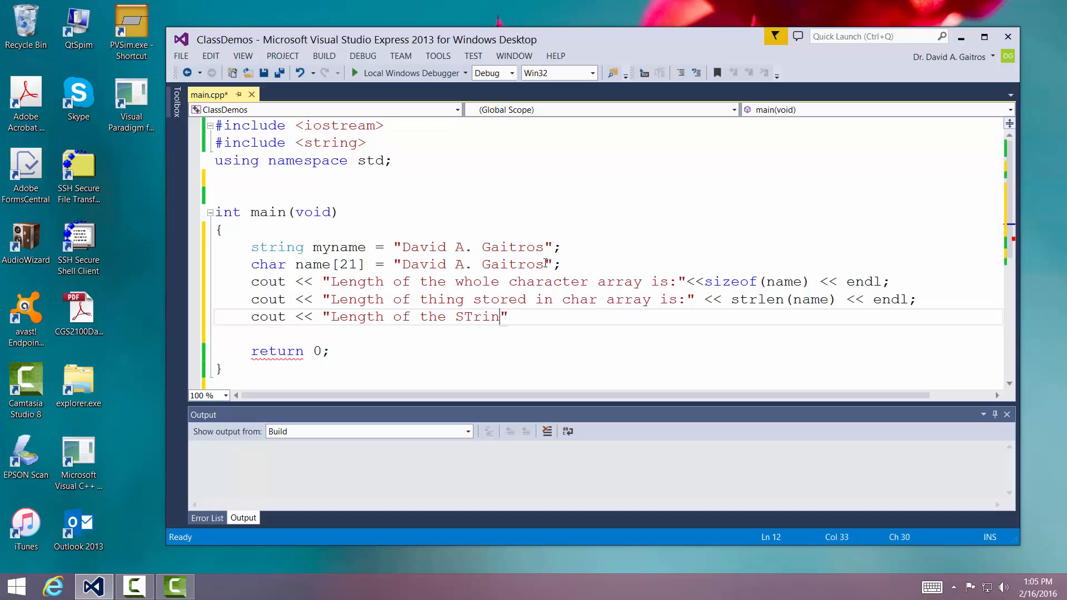
key("Backspace")
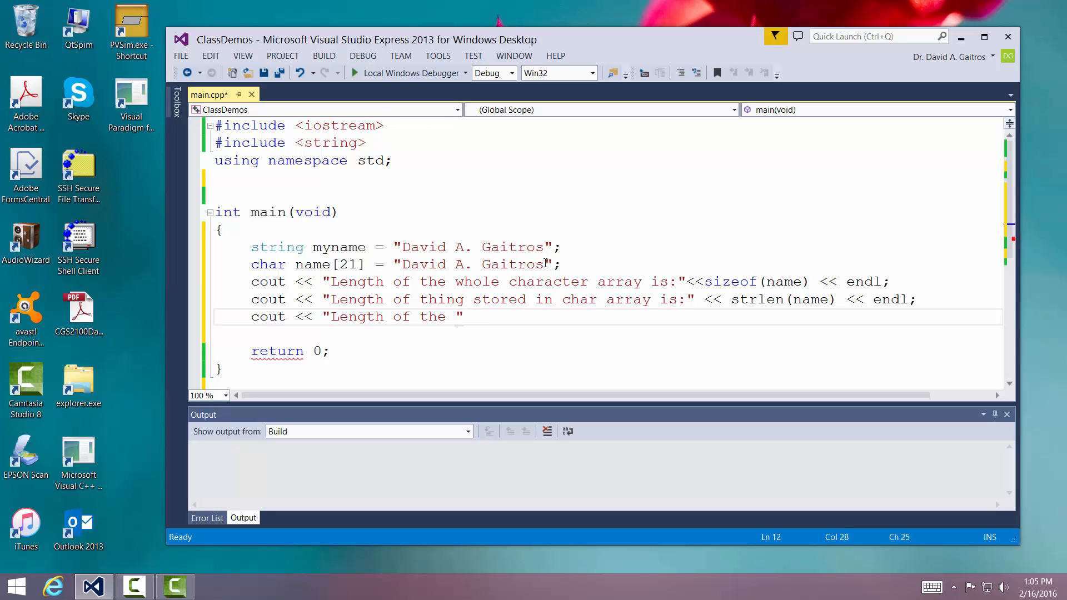
type("string arra")
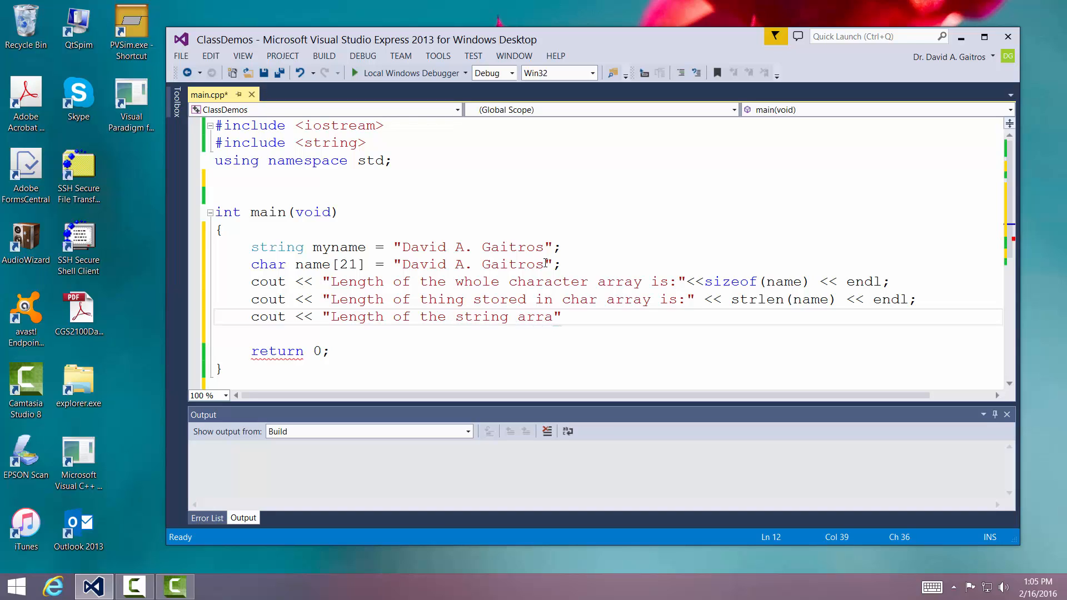
type("y is:")
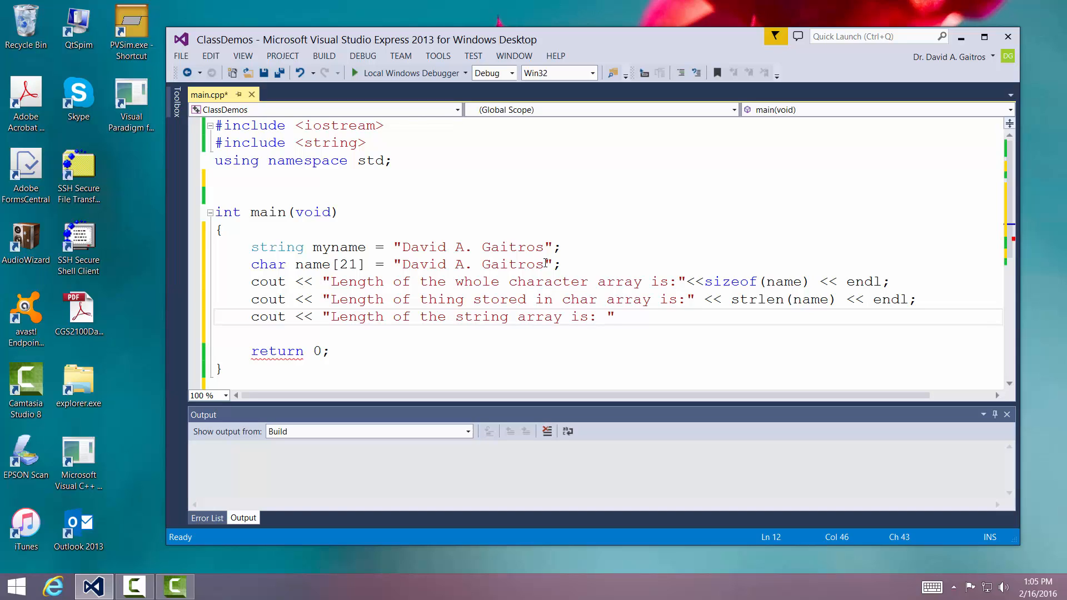
- Append << myname.length() << endl to print the string's length
type("<<")
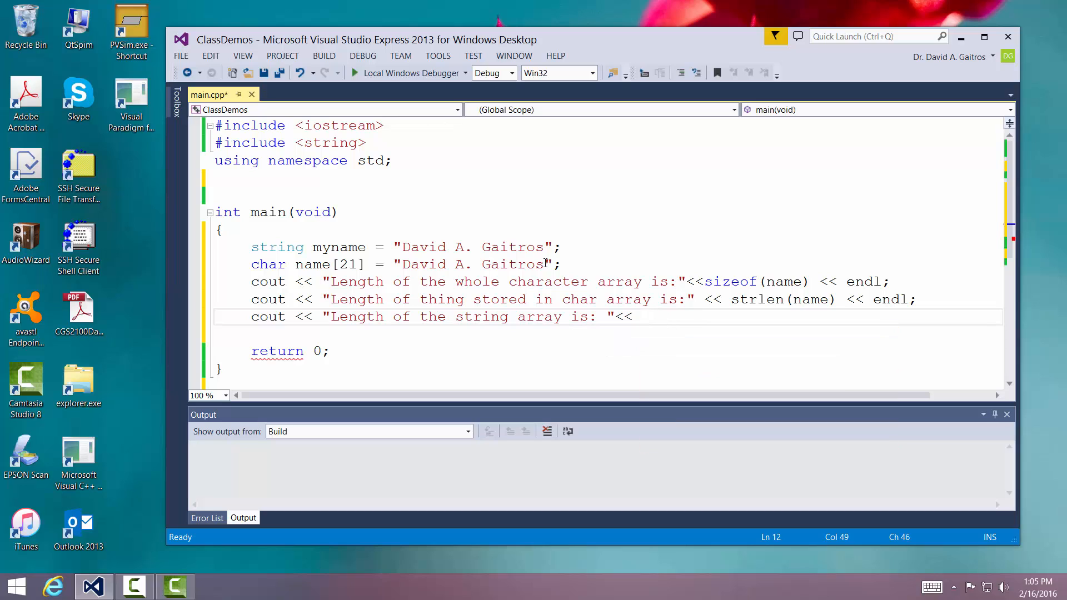
type("myname")
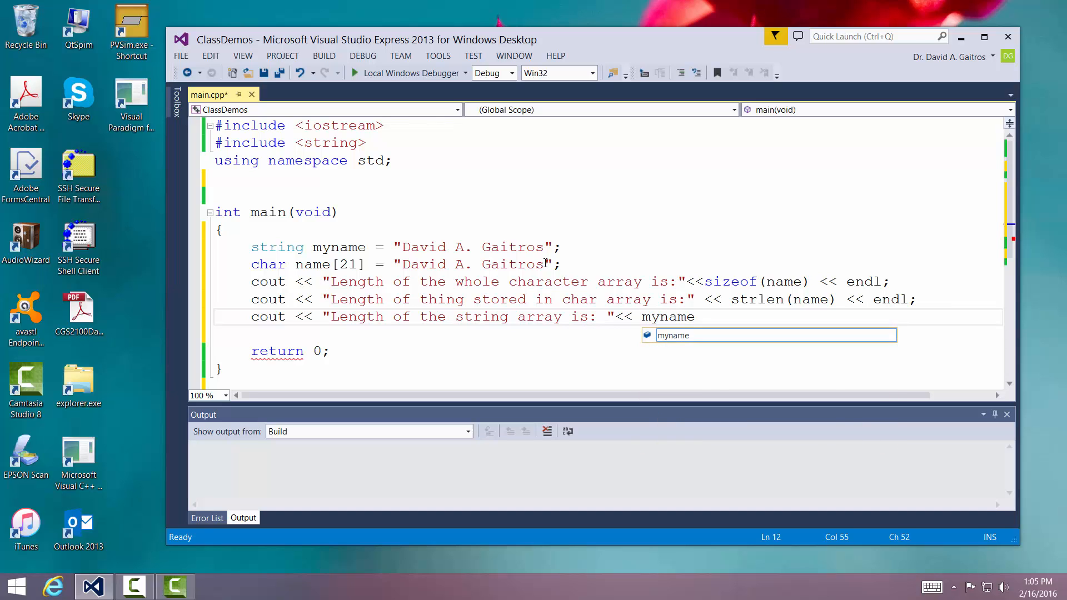
type(".length")
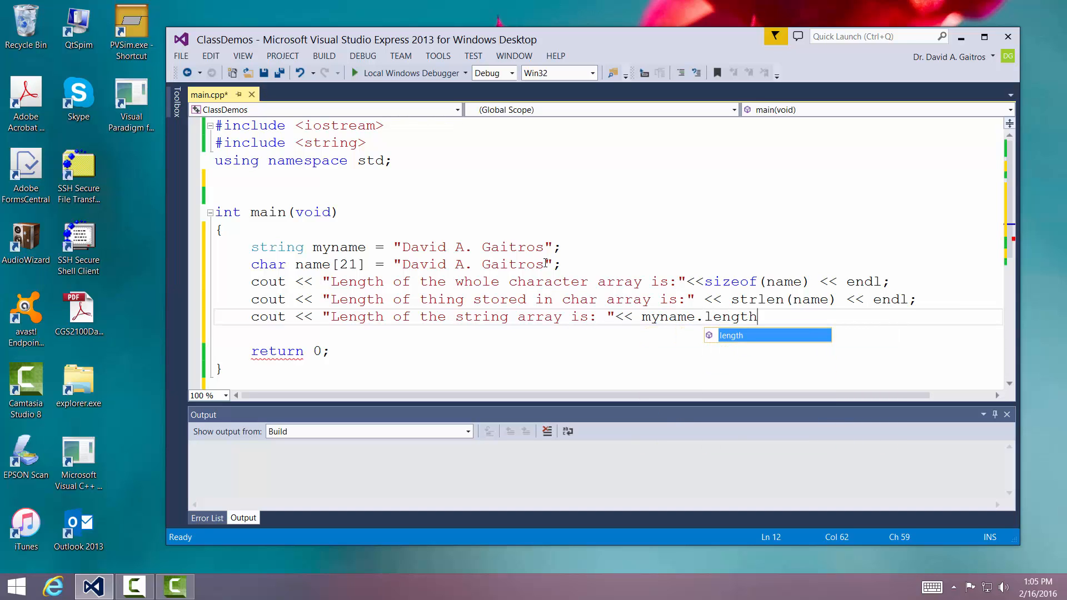
type("() << endl;")
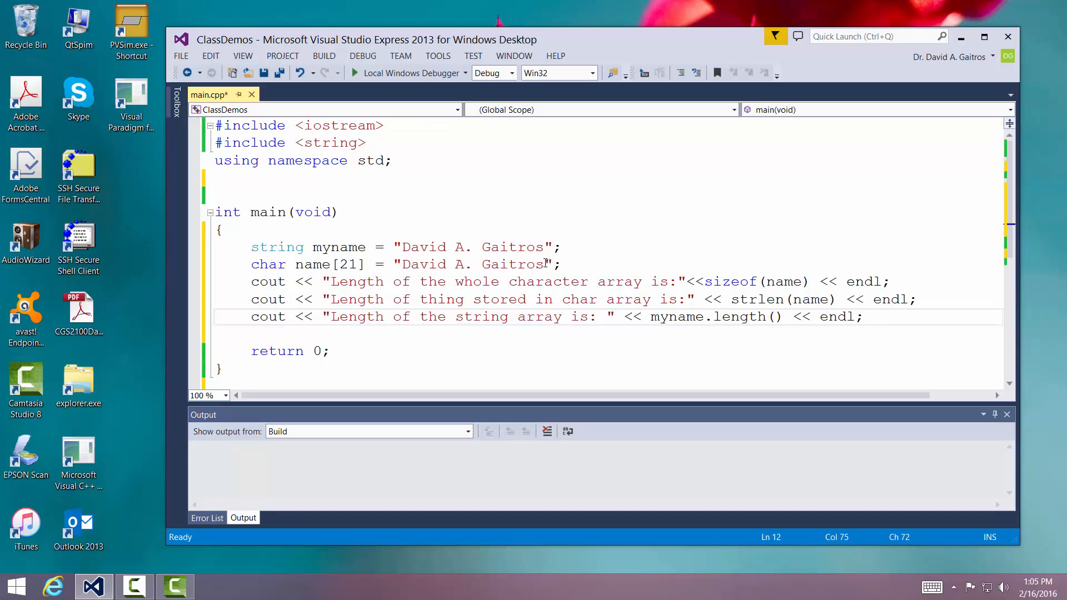
left_click(905, 281)
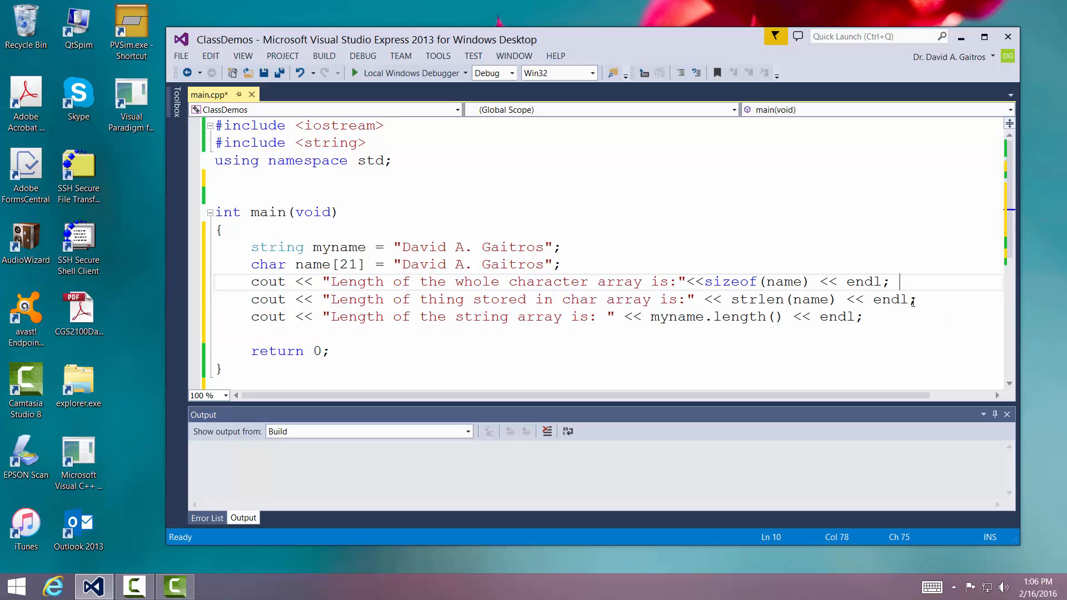
left_click(917, 299)
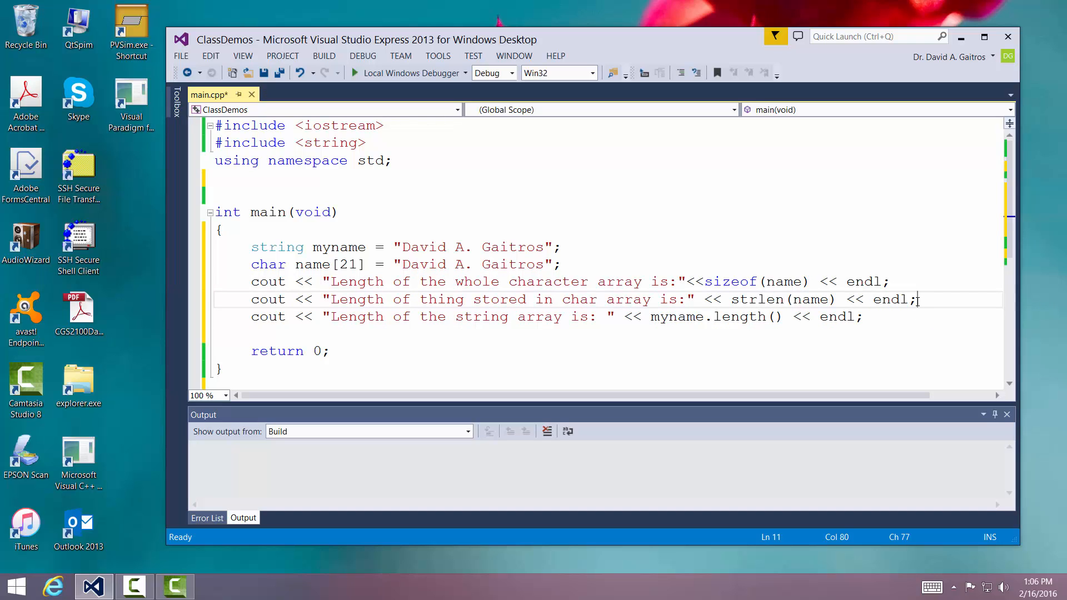
left_click(884, 317)
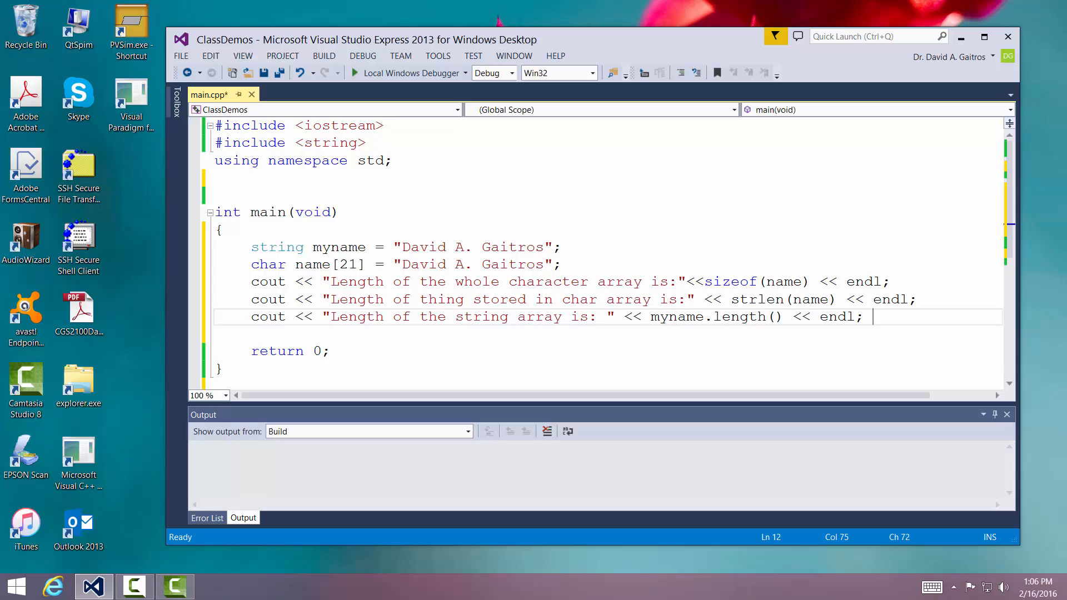
- Build the solution so it finishes with 1 succeeded and 0 failed
left_click(323, 55)
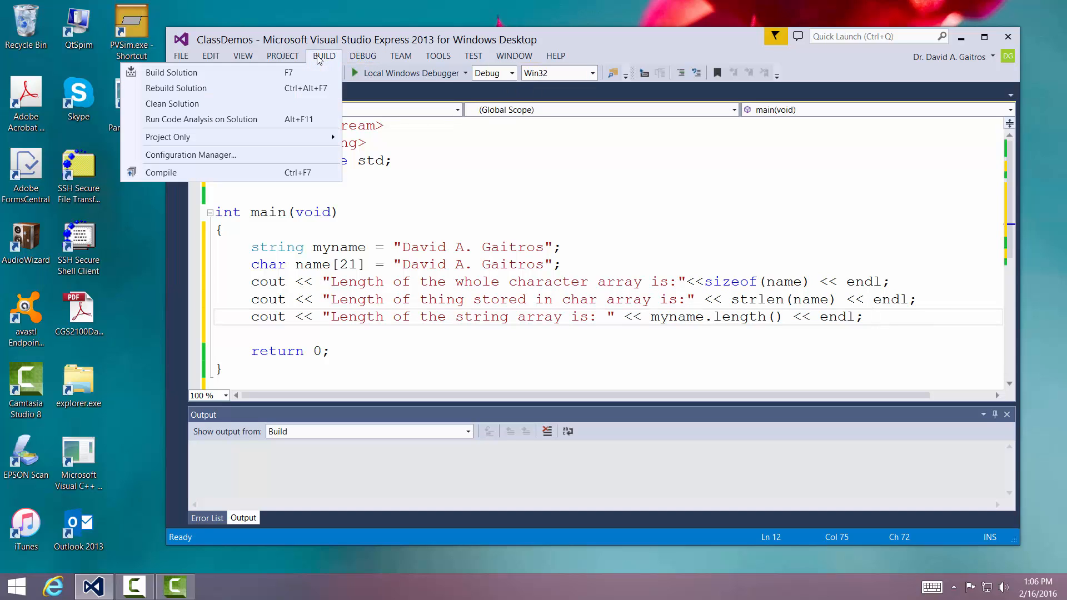
mouse_move(231, 74)
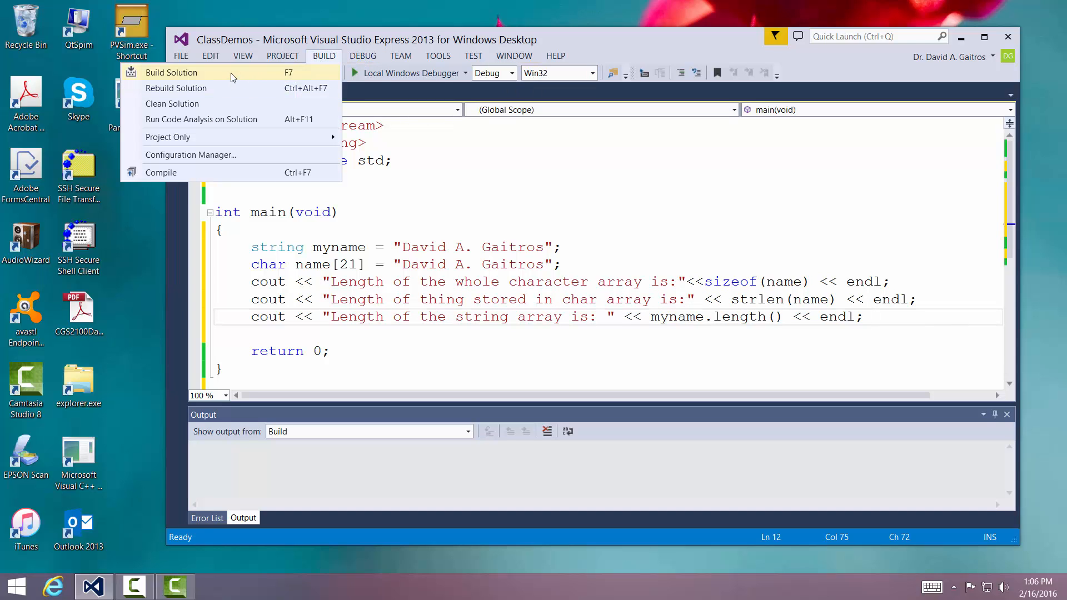
left_click(171, 72)
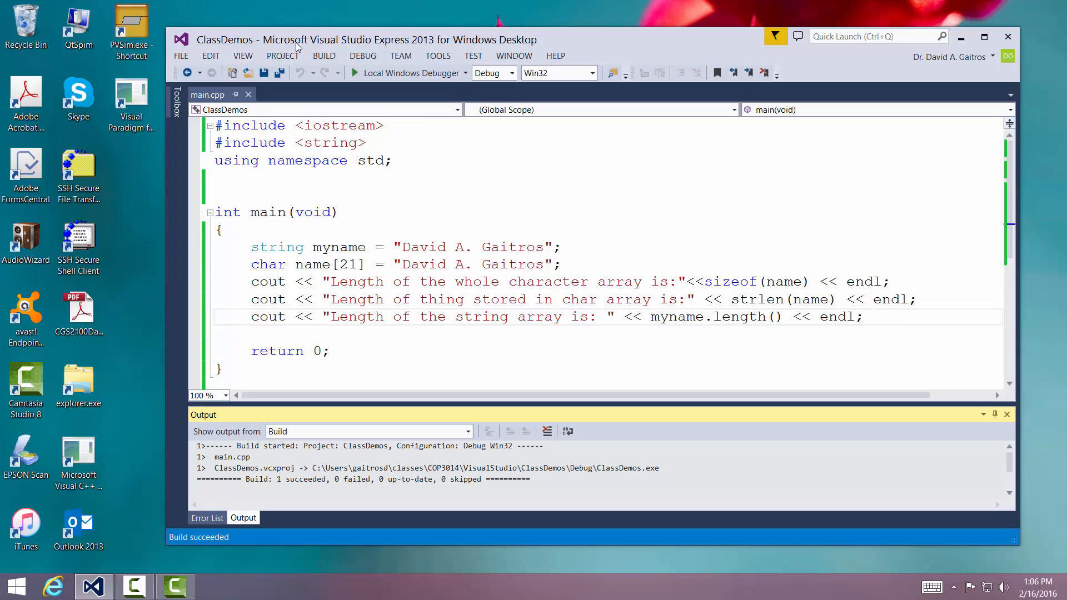
- Start without debugging, confirm the console prints 21, 16 and 16, then close the console
left_click(363, 55)
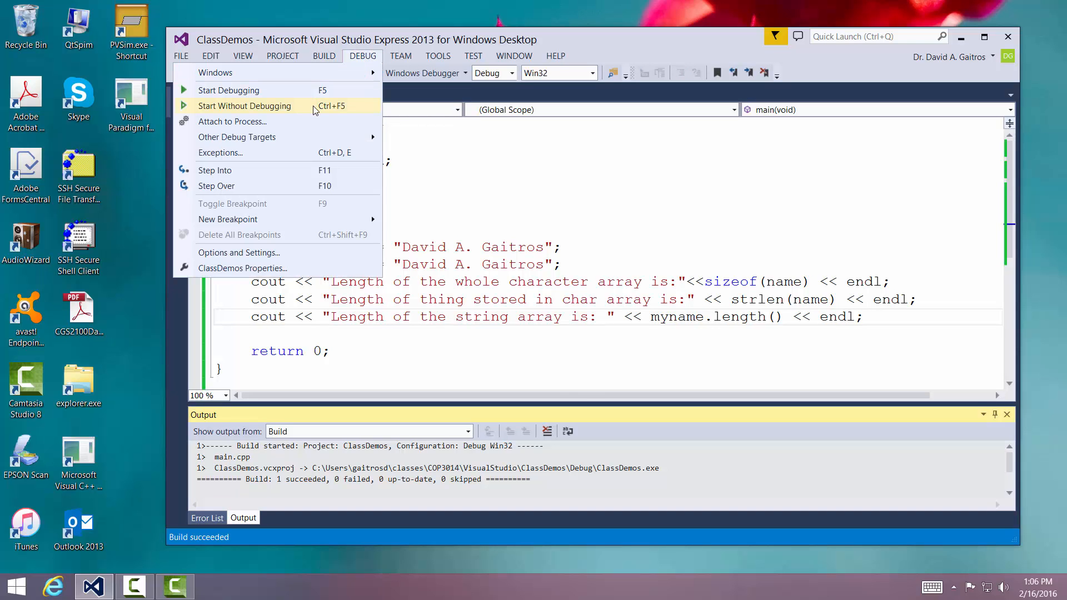
left_click(244, 105)
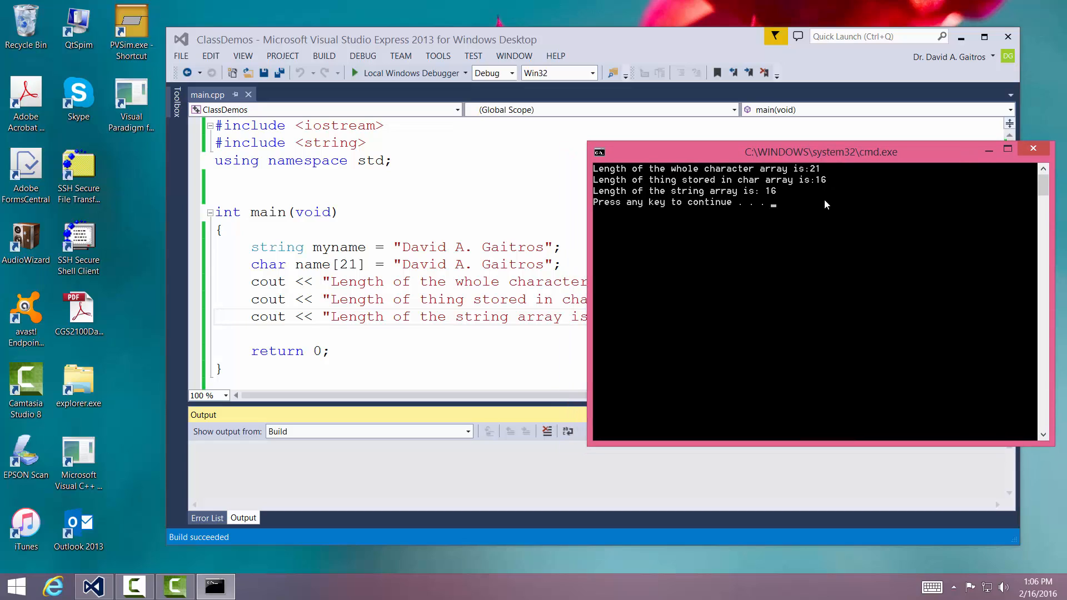
mouse_move(361, 181)
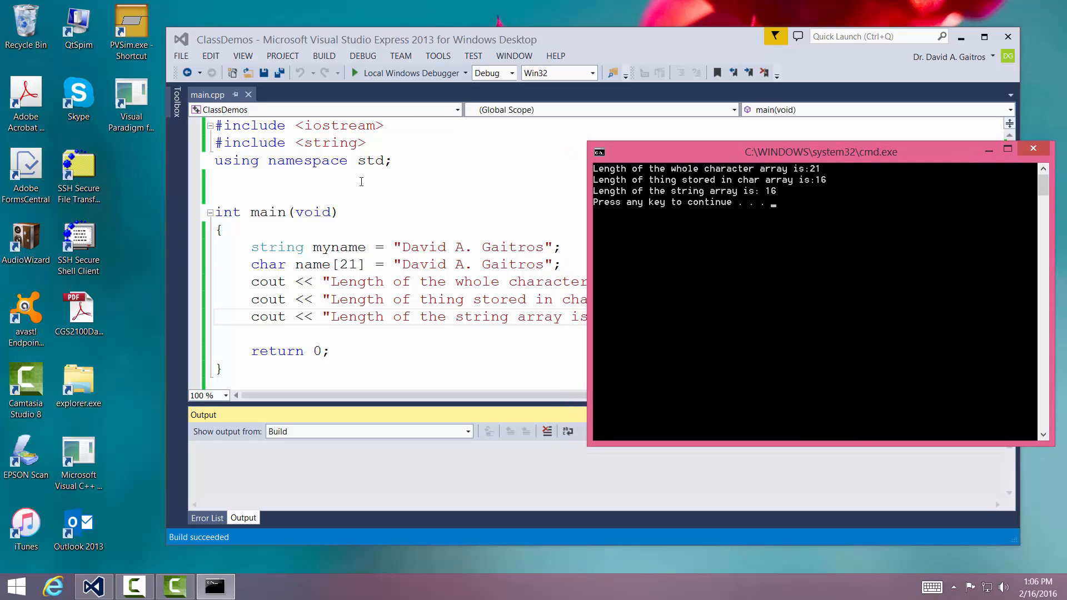
mouse_move(350, 350)
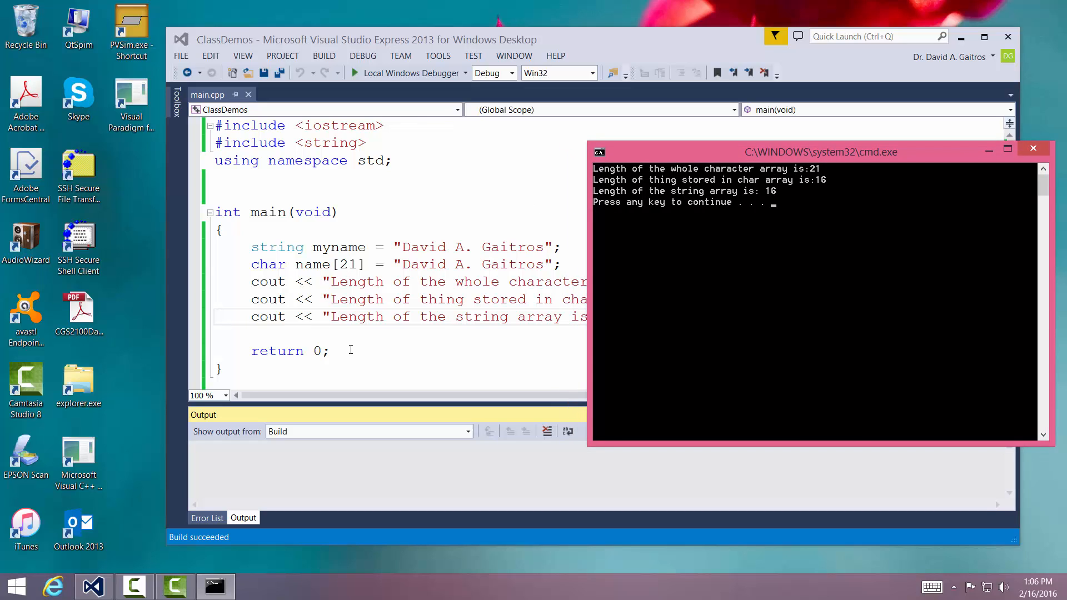
mouse_move(815, 181)
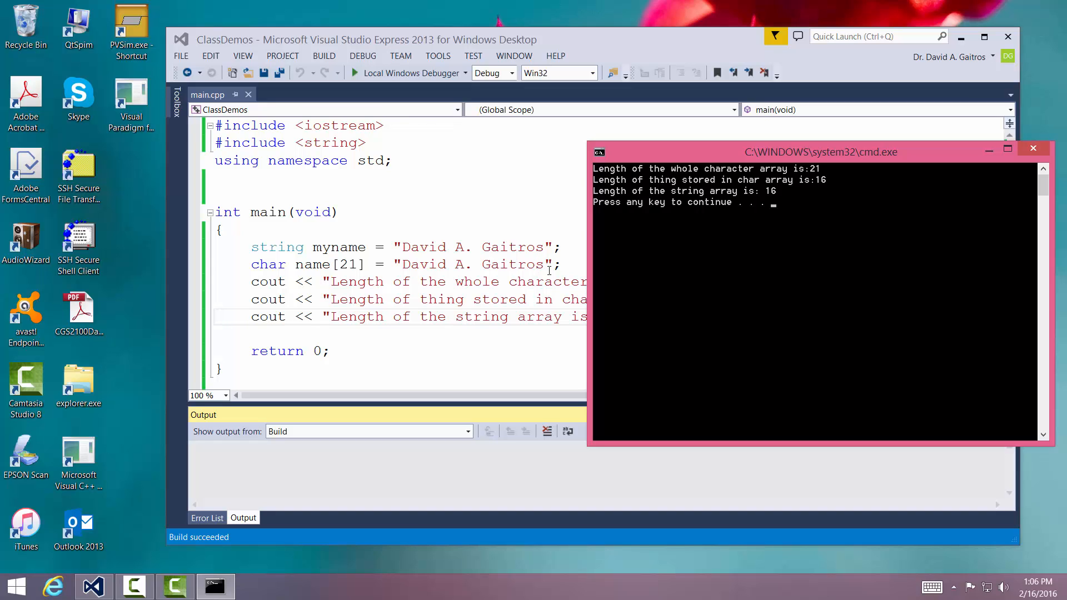
mouse_move(748, 210)
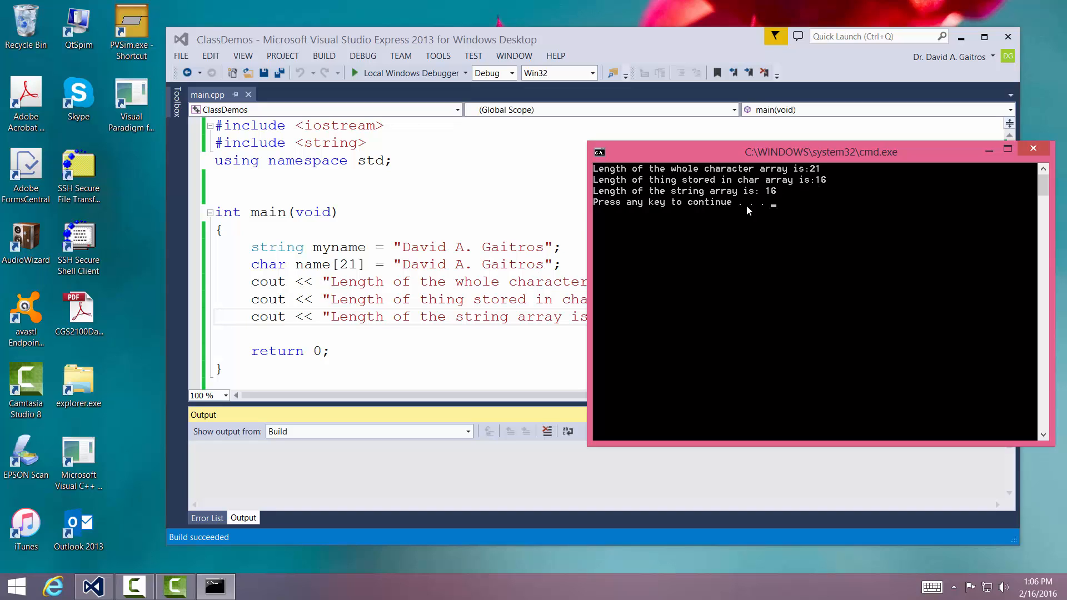
mouse_move(560, 256)
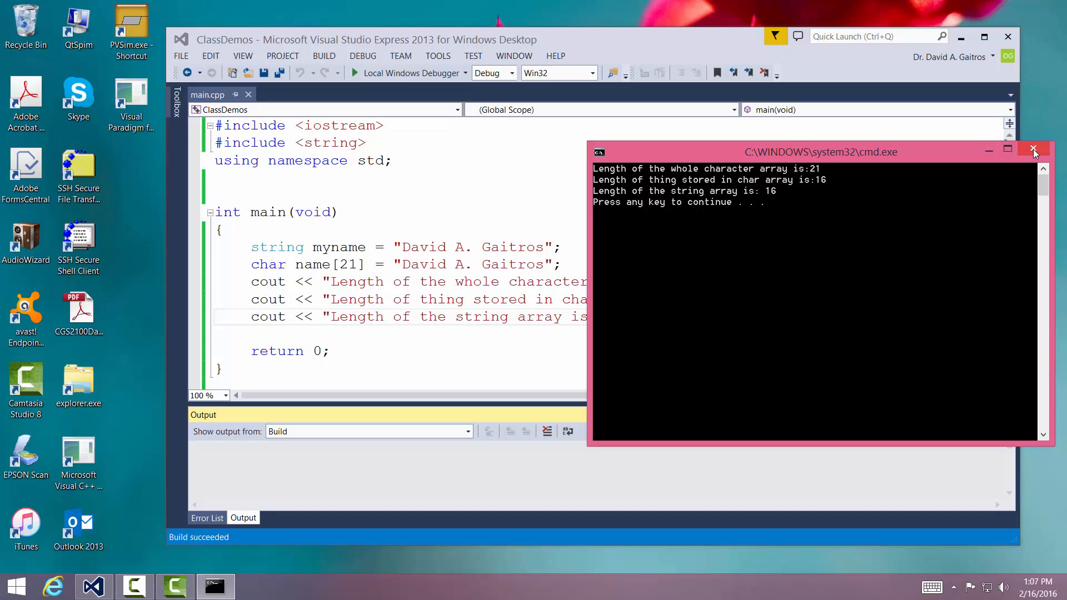
mouse_move(1033, 150)
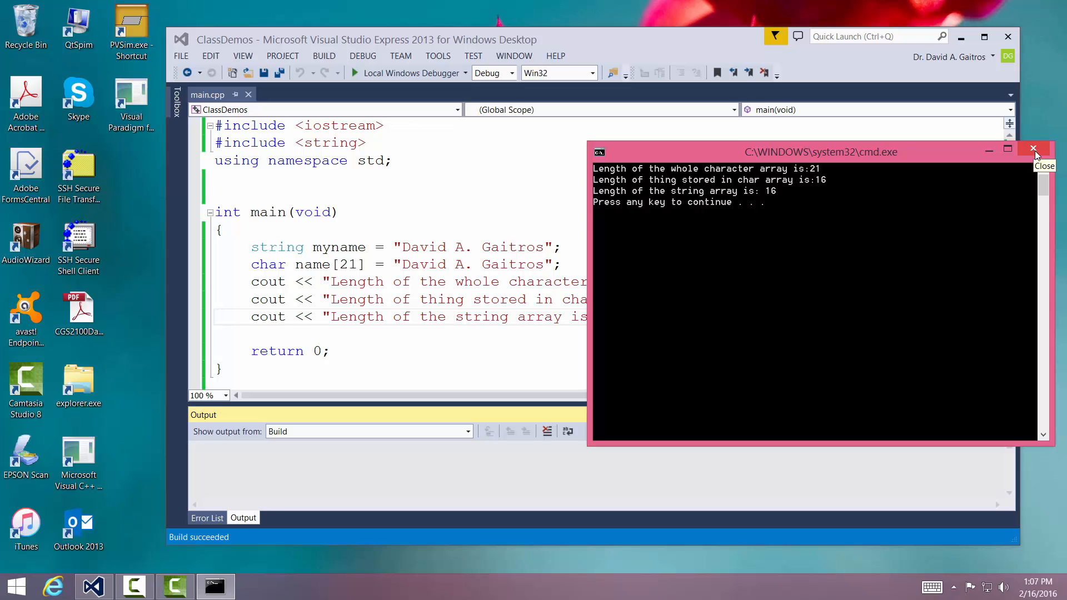
left_click(1032, 148)
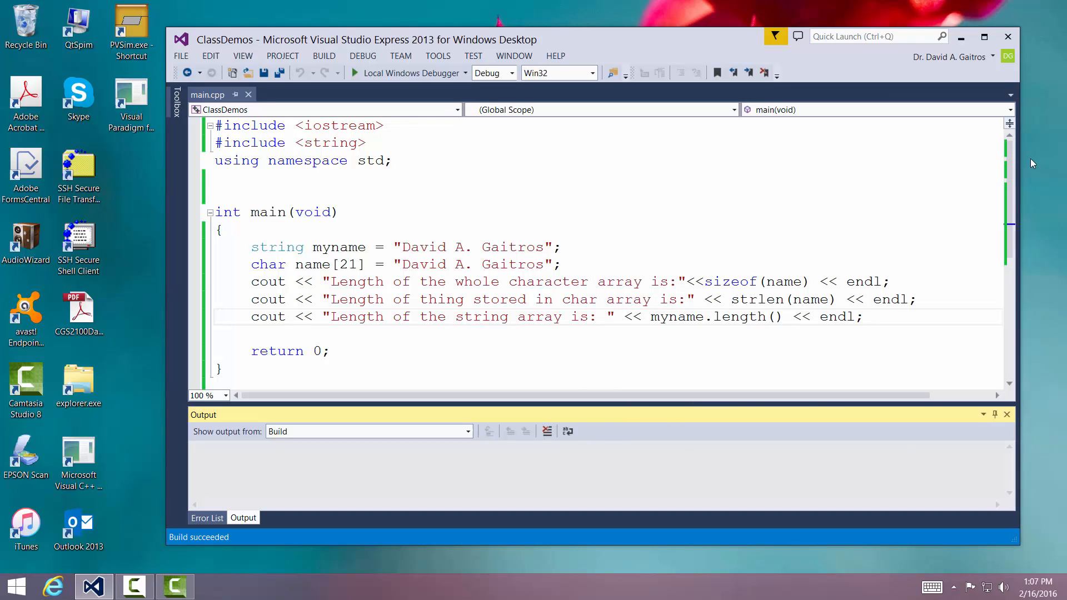